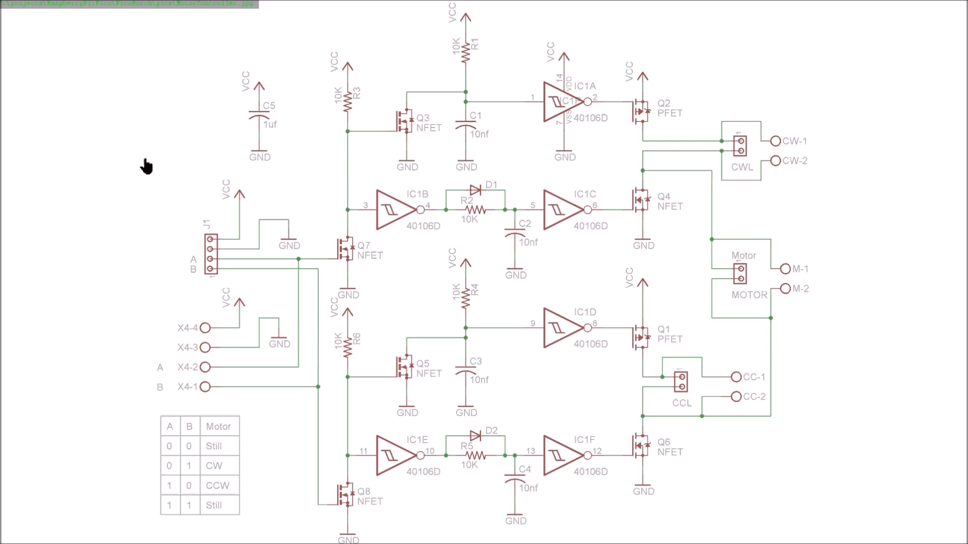
pyautogui.moveTo(109, 260)
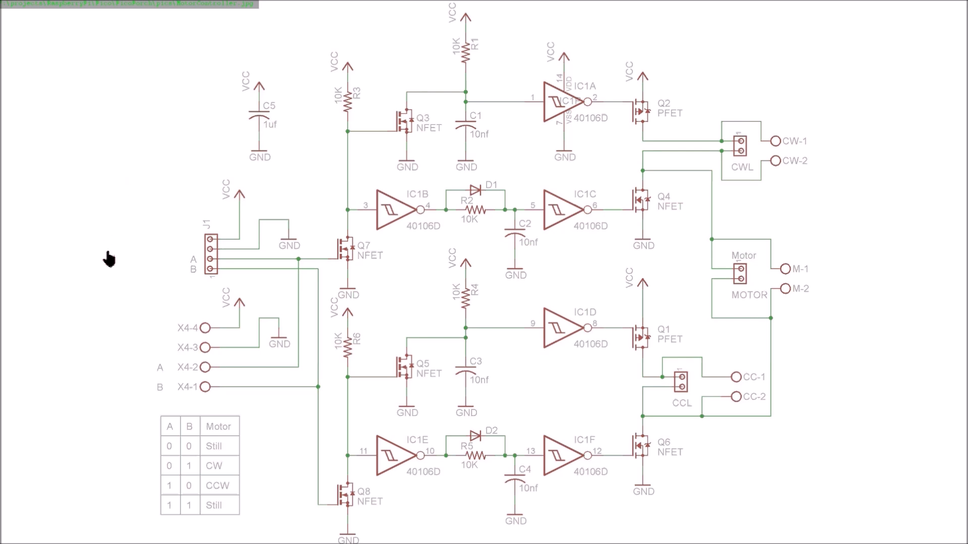
pyautogui.moveTo(114, 259)
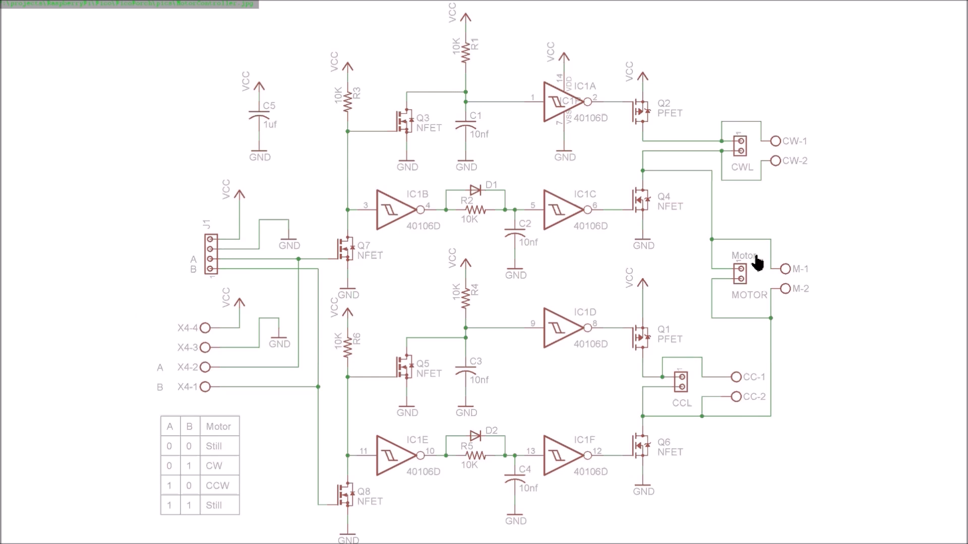
pyautogui.moveTo(810, 303)
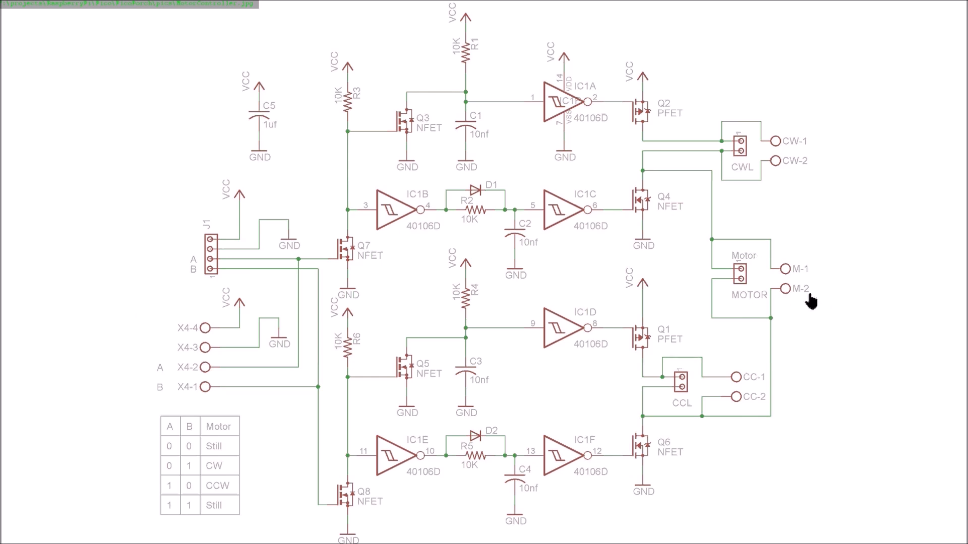
pyautogui.moveTo(798, 266)
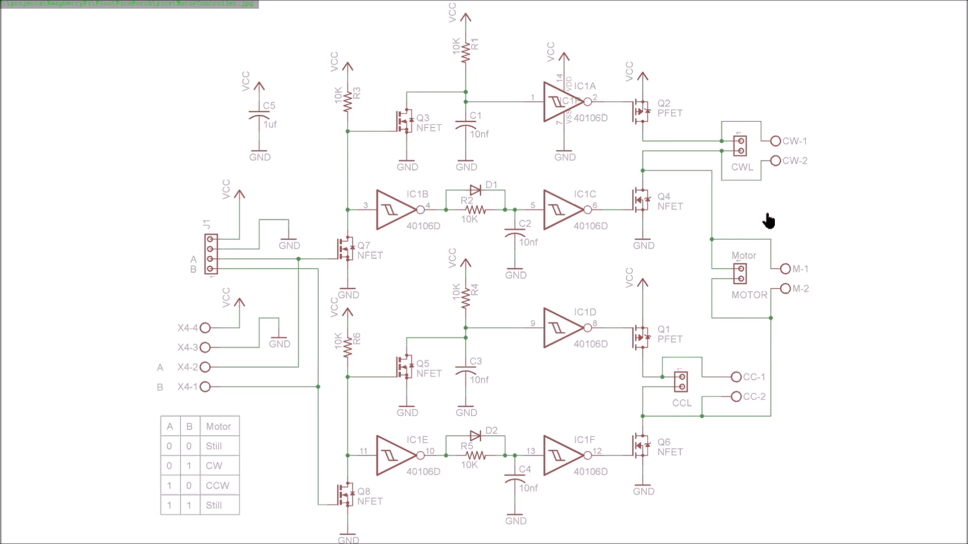
pyautogui.moveTo(766, 127)
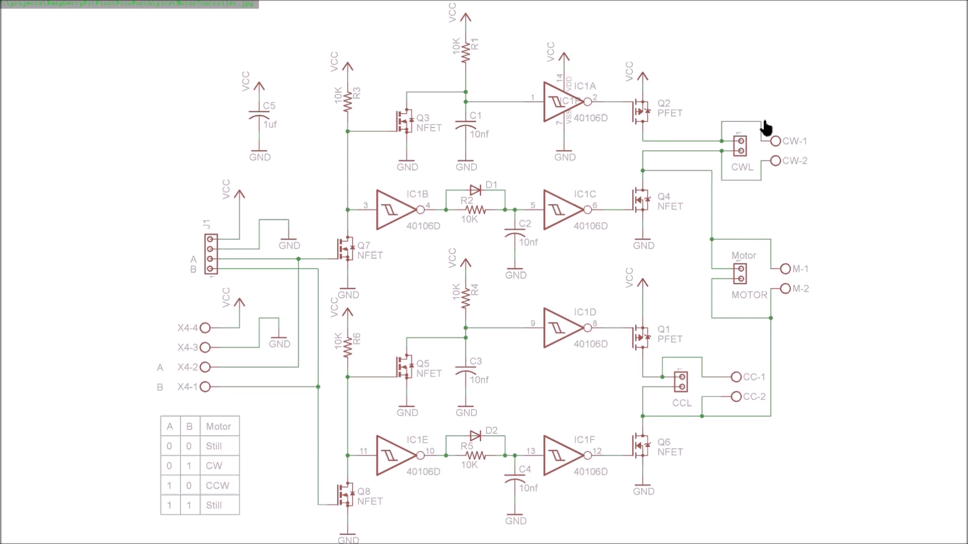
pyautogui.moveTo(795, 206)
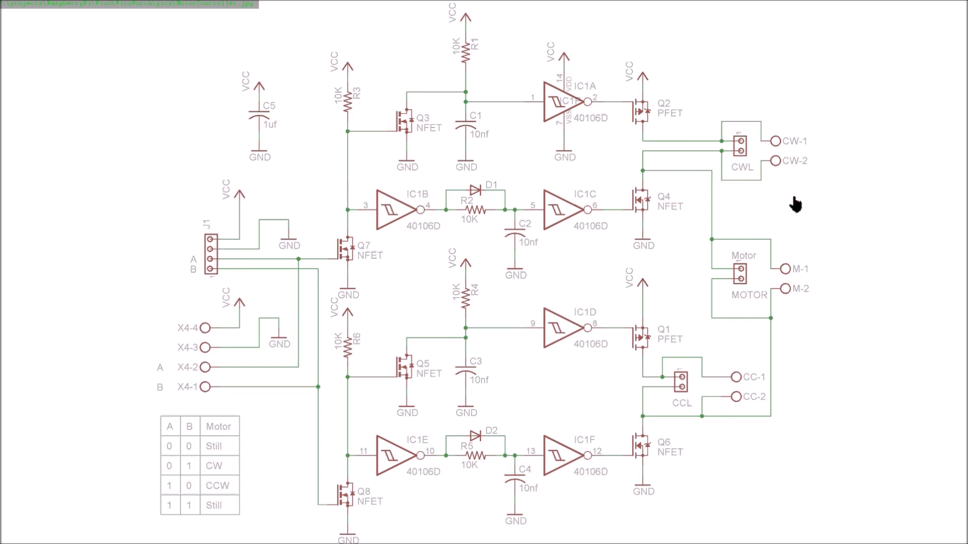
pyautogui.moveTo(754, 167)
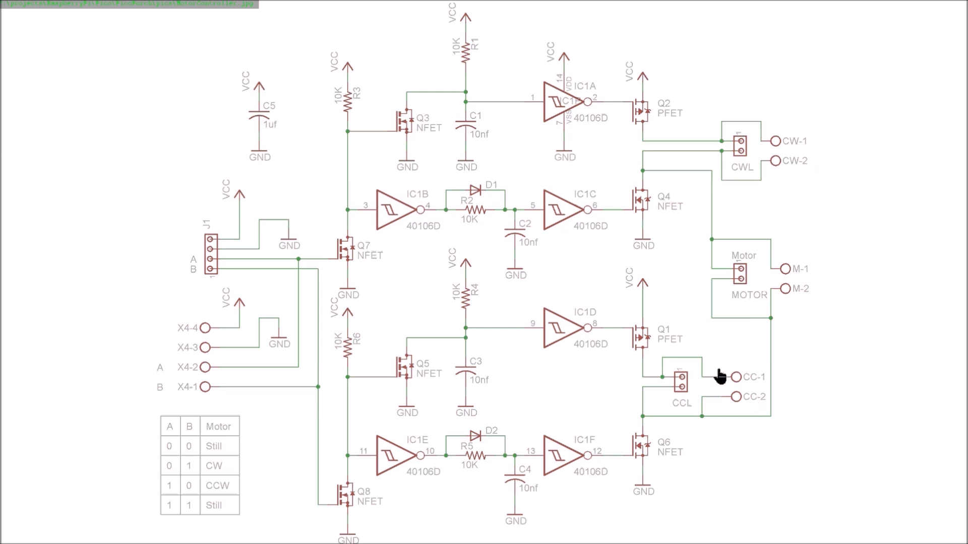
pyautogui.moveTo(734, 404)
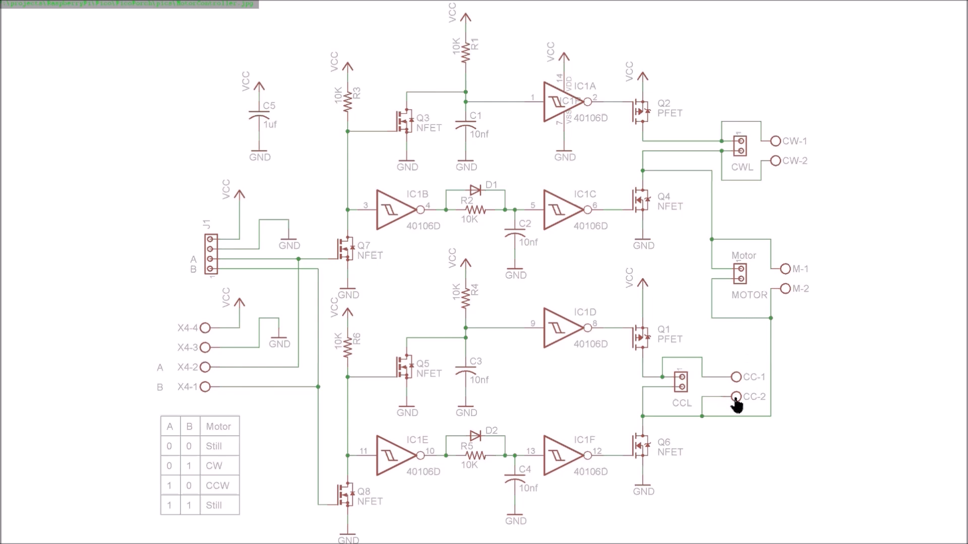
pyautogui.moveTo(416, 403)
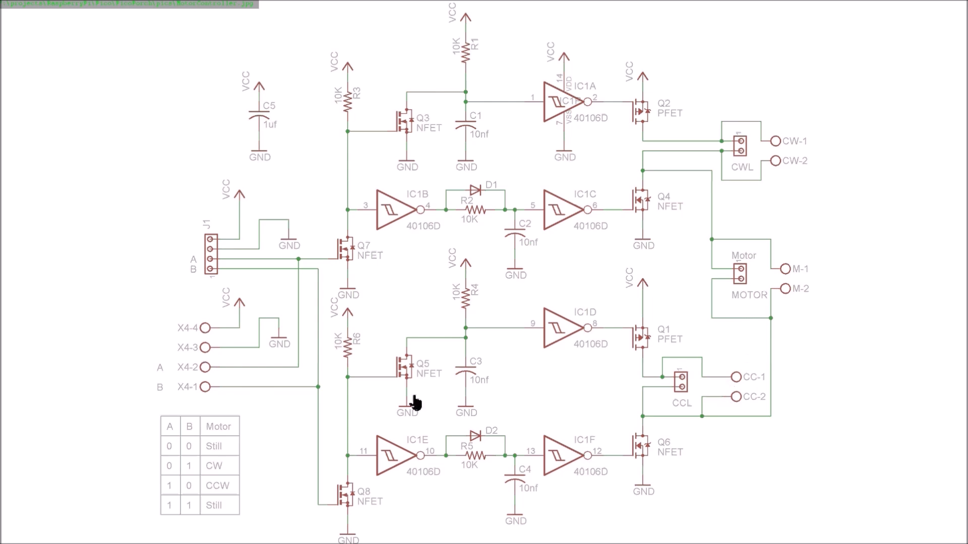
pyautogui.moveTo(343, 247)
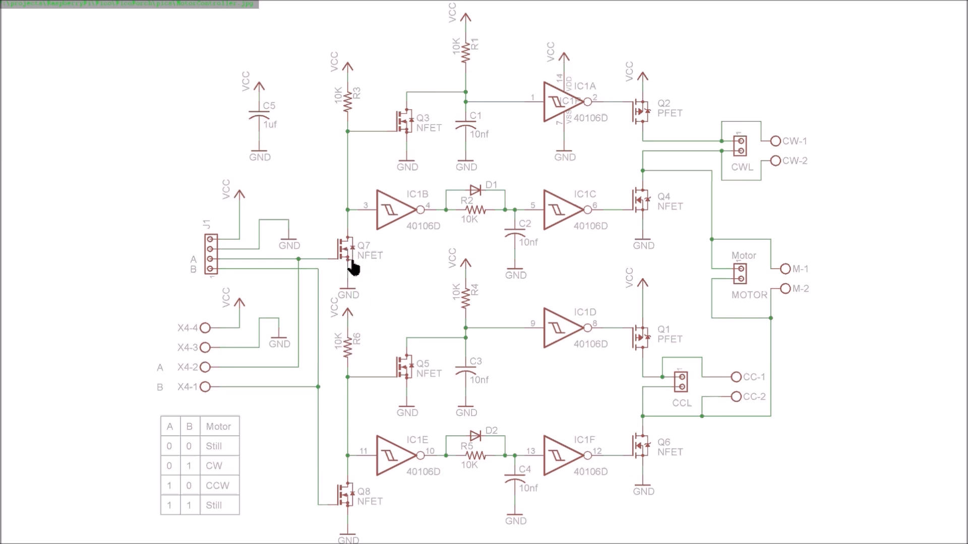
pyautogui.moveTo(352, 259)
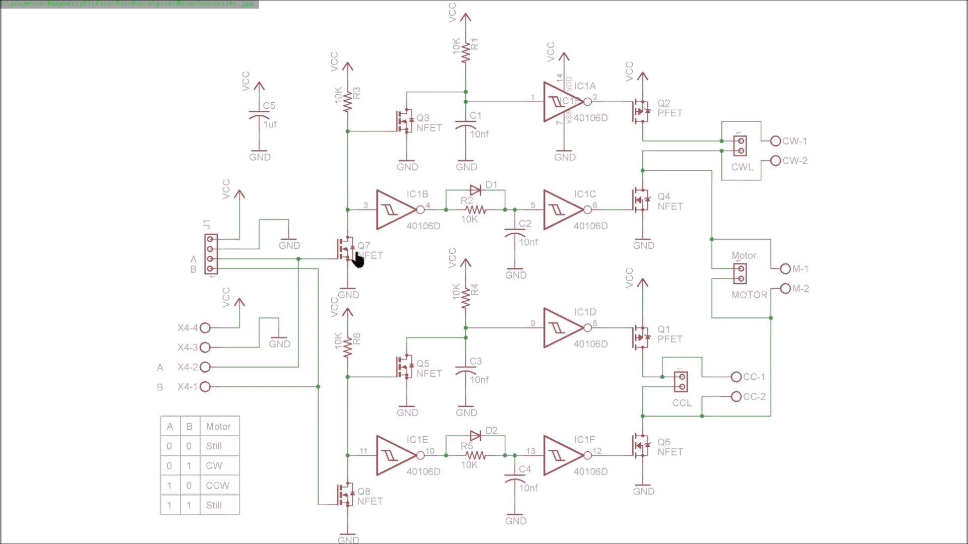
pyautogui.moveTo(363, 264)
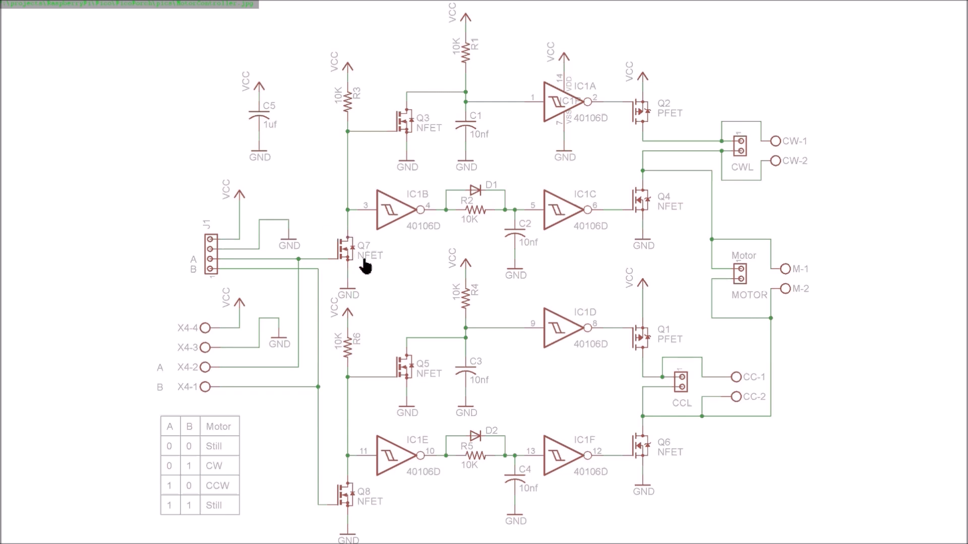
pyautogui.moveTo(392, 270)
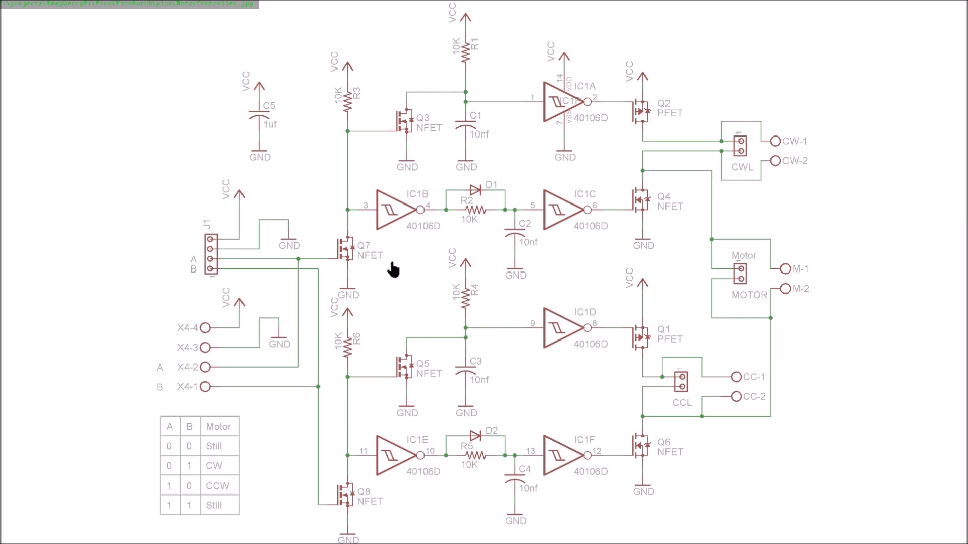
pyautogui.moveTo(656, 137)
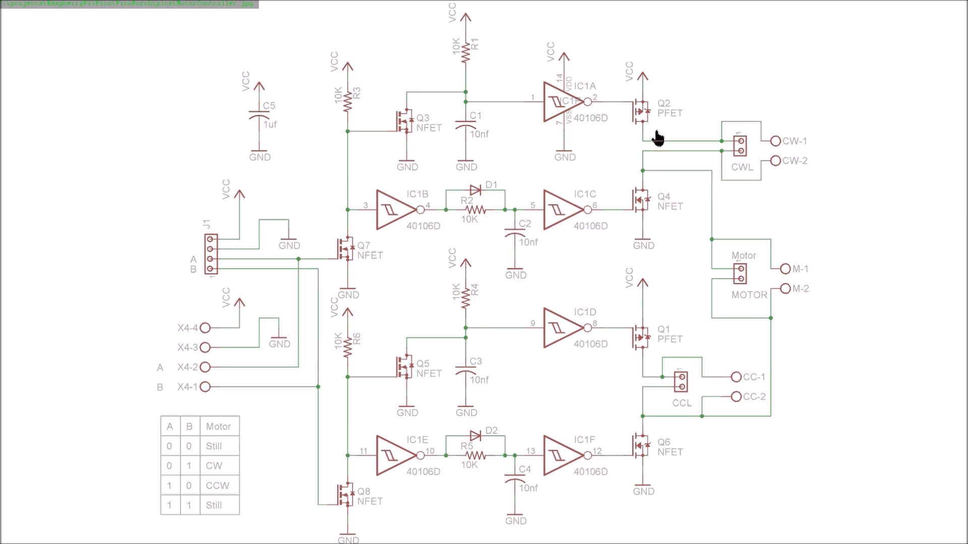
pyautogui.moveTo(656, 127)
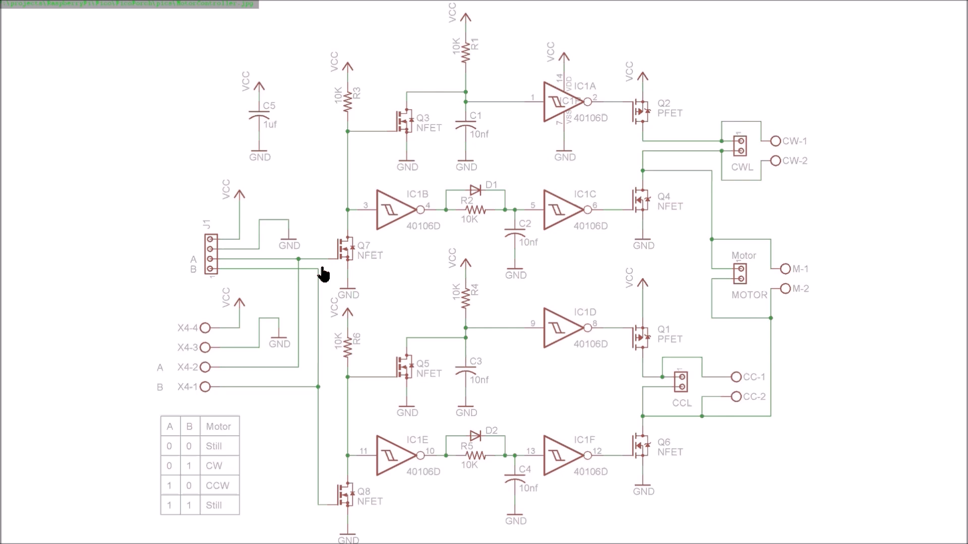
pyautogui.moveTo(363, 267)
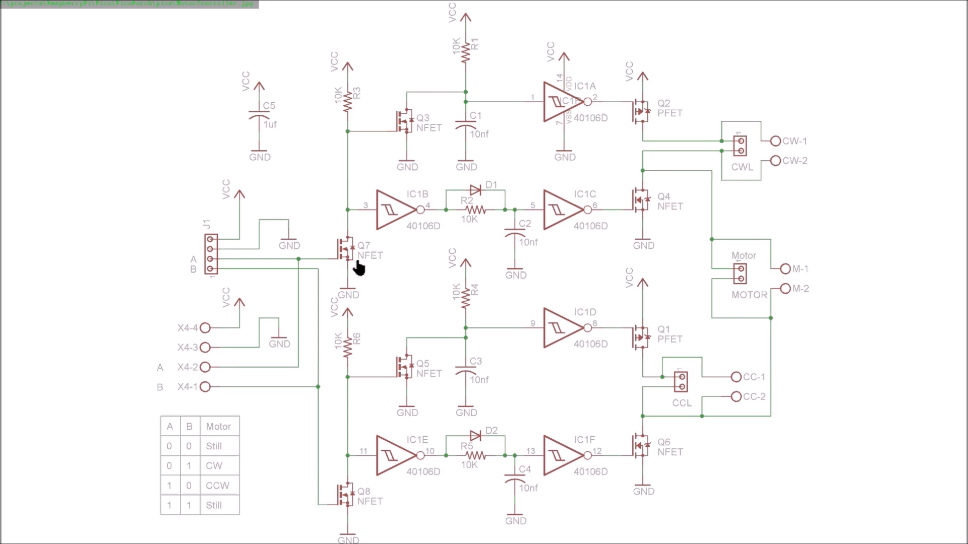
pyautogui.moveTo(434, 234)
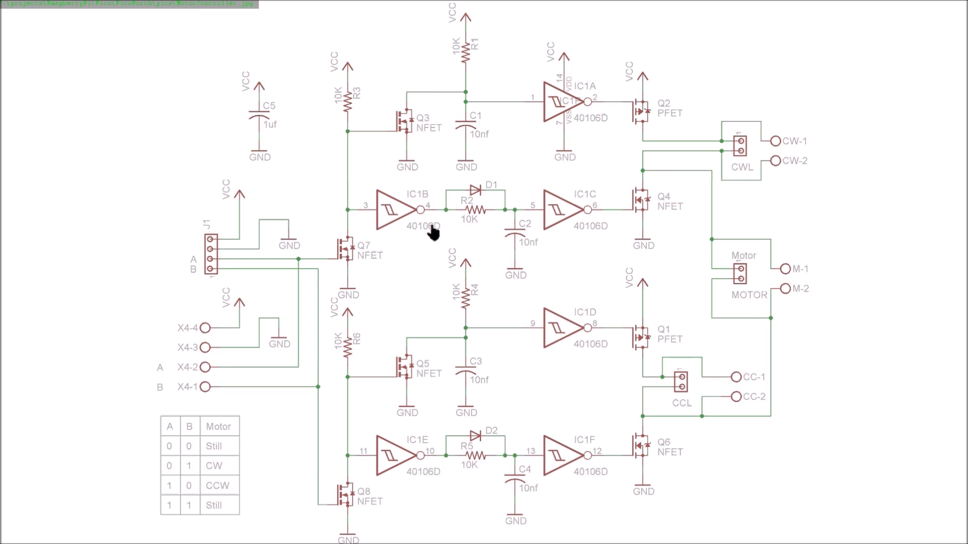
pyautogui.moveTo(478, 253)
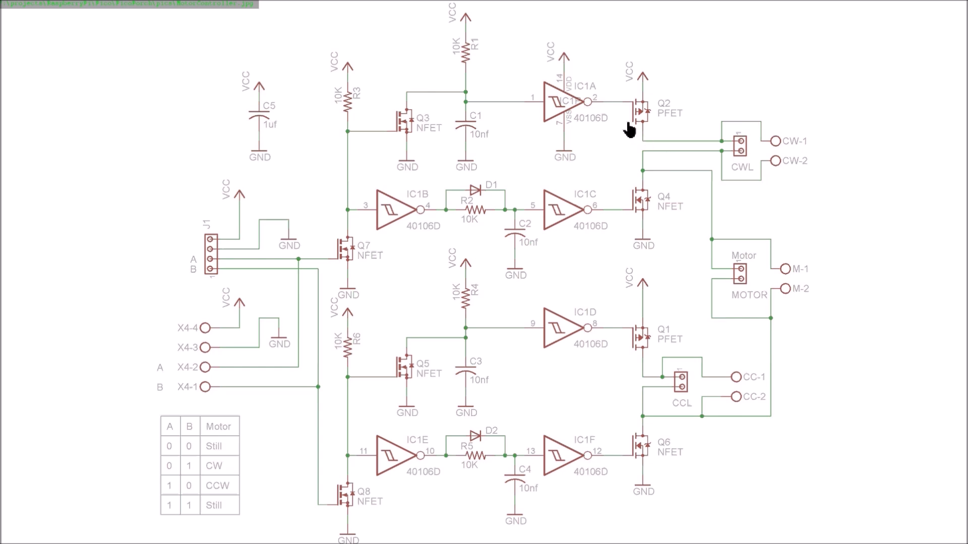
pyautogui.moveTo(731, 264)
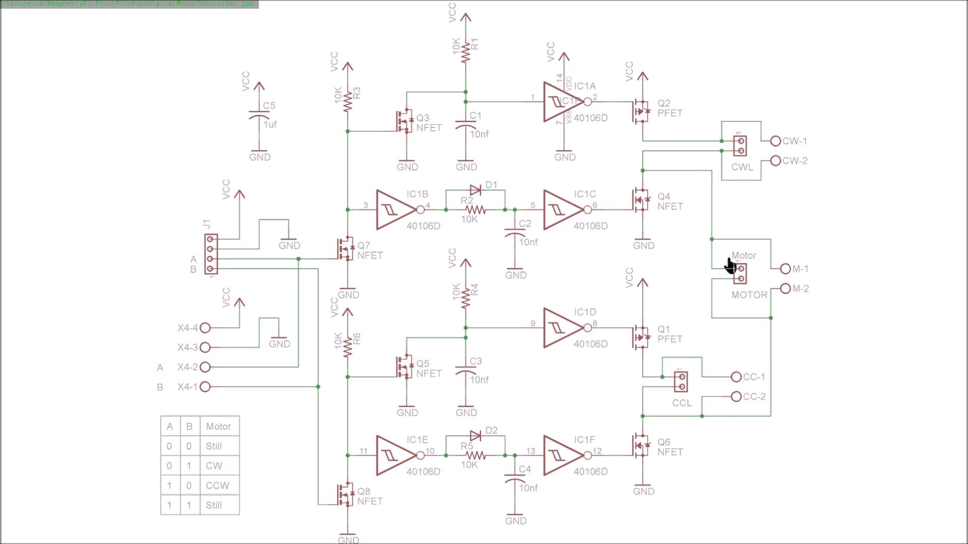
pyautogui.moveTo(674, 188)
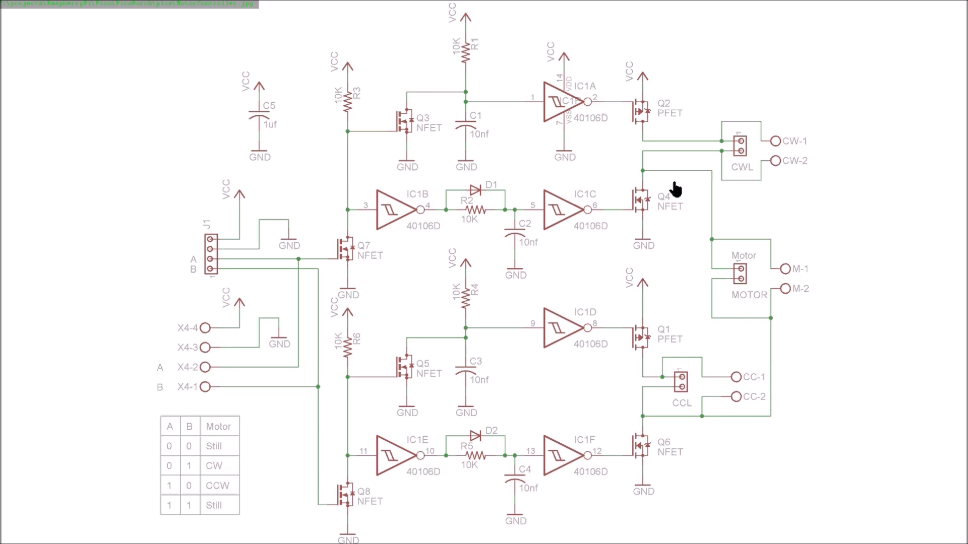
pyautogui.moveTo(635, 455)
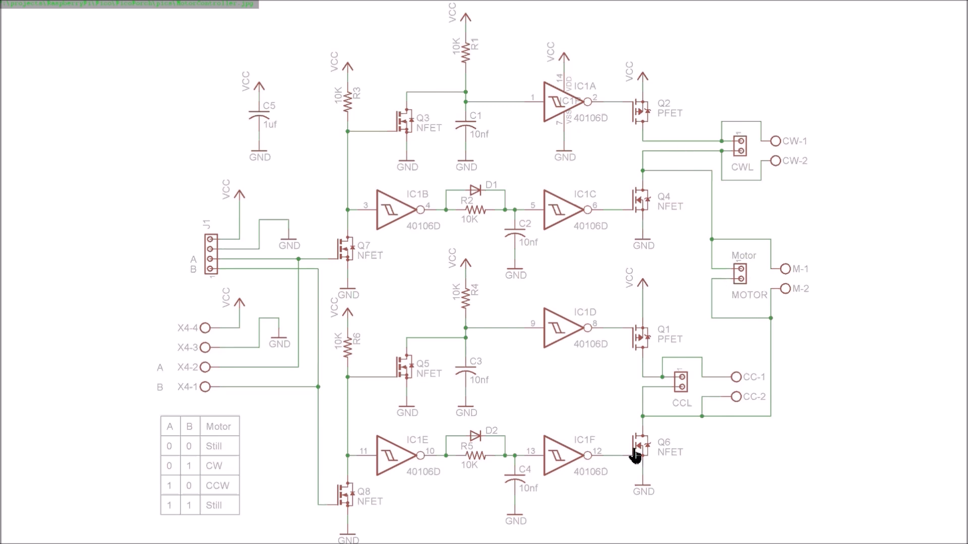
pyautogui.moveTo(666, 173)
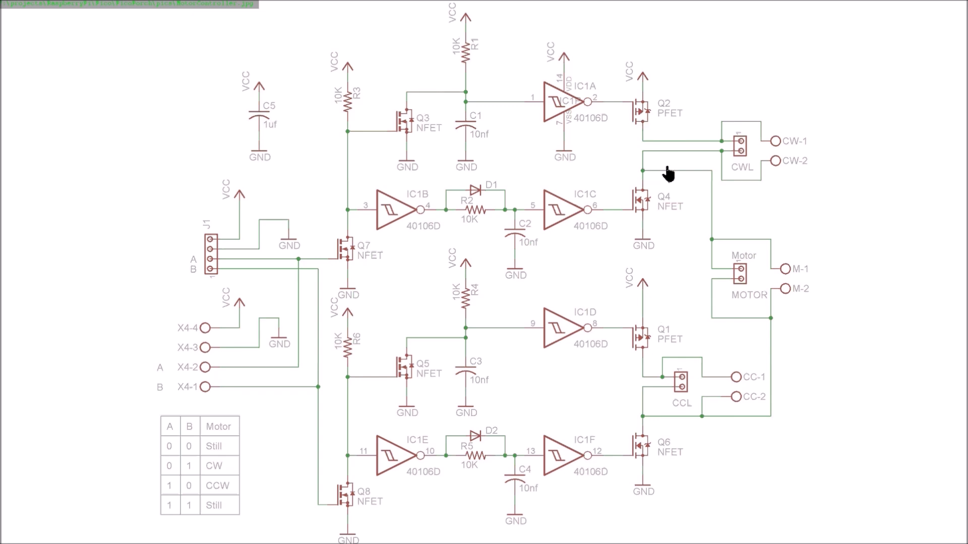
pyautogui.moveTo(732, 133)
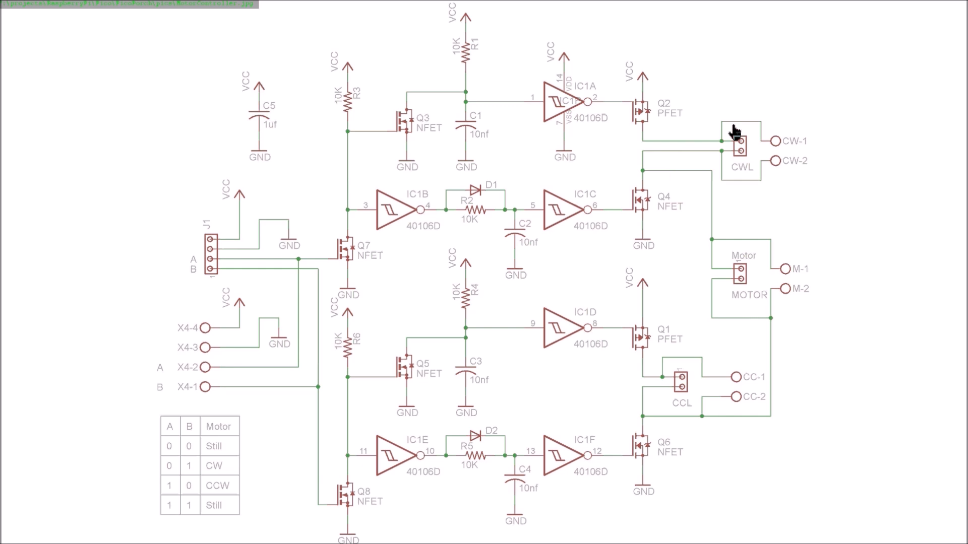
pyautogui.moveTo(683, 157)
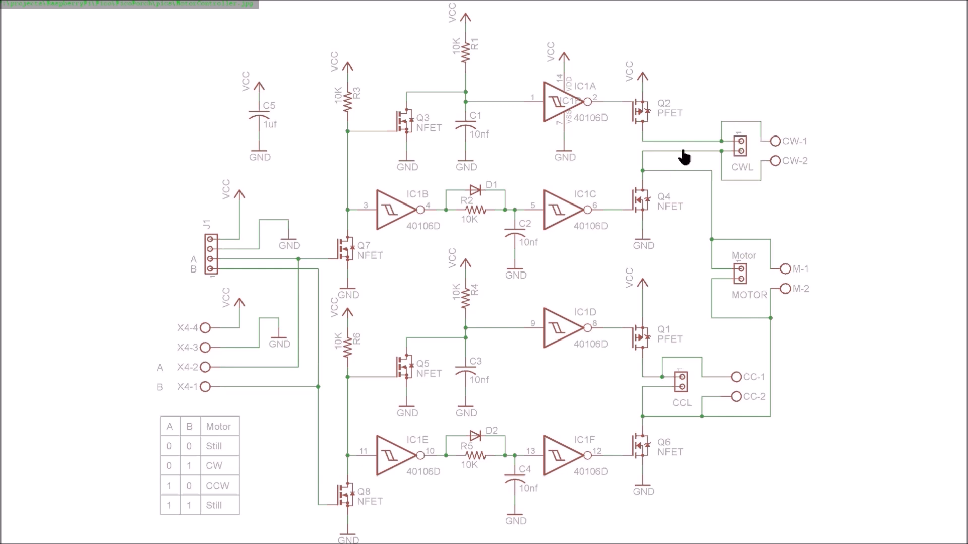
pyautogui.moveTo(636, 121)
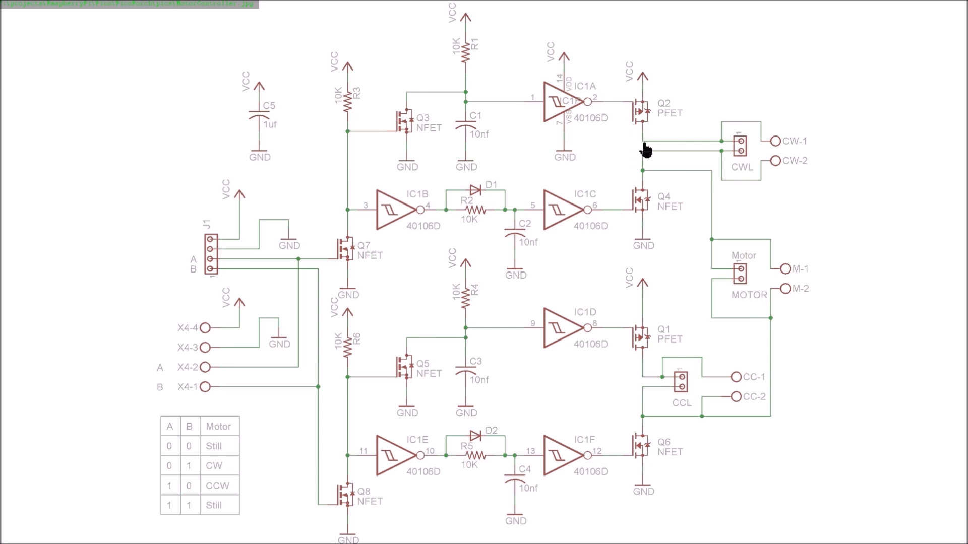
pyautogui.moveTo(468, 171)
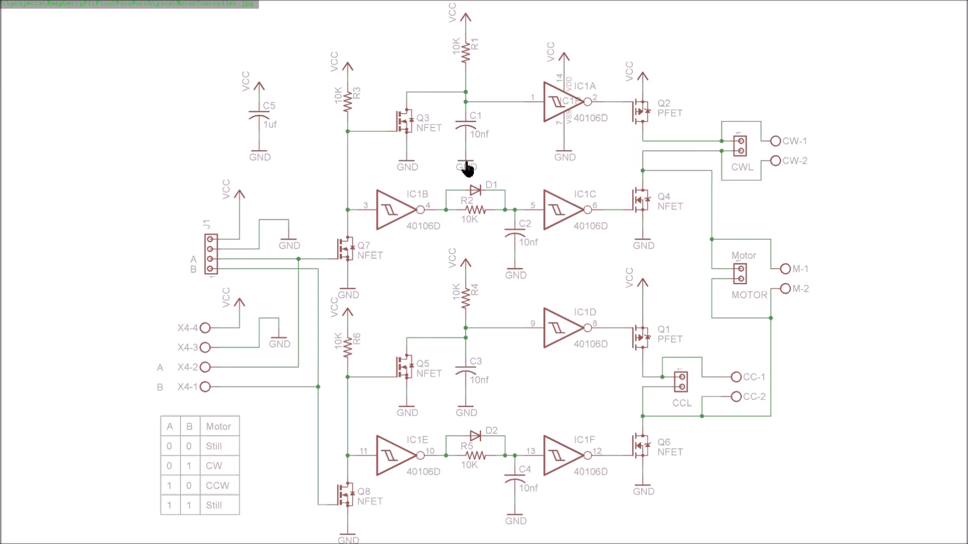
pyautogui.moveTo(627, 152)
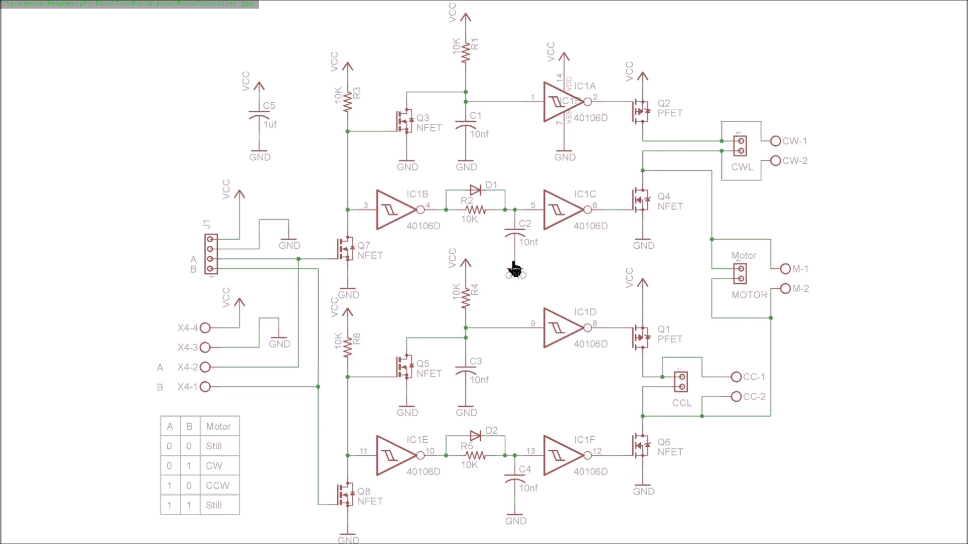
pyautogui.moveTo(488, 143)
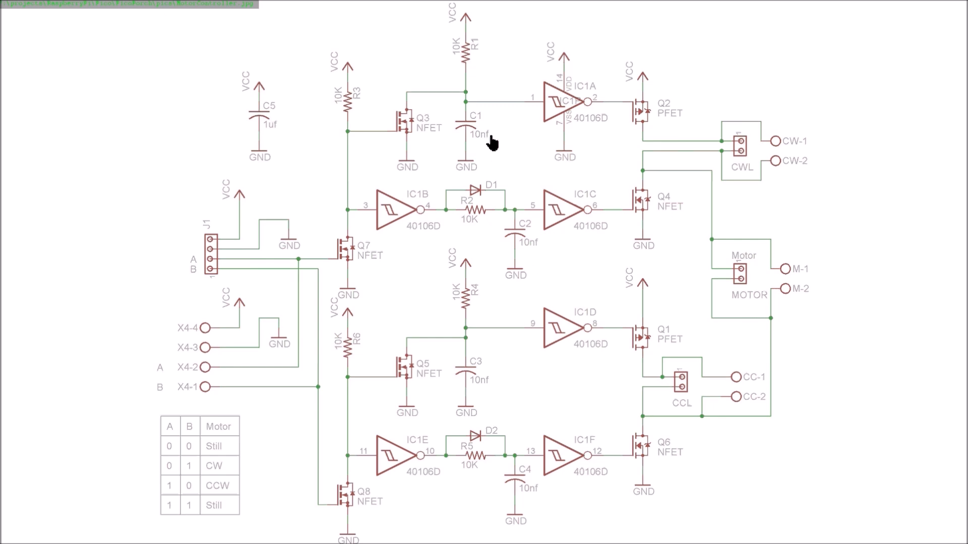
pyautogui.moveTo(570, 147)
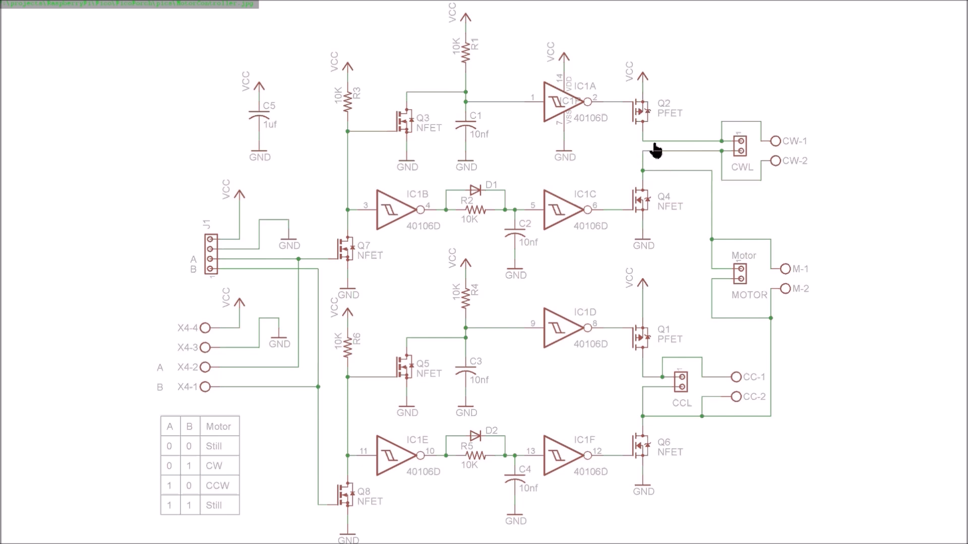
pyautogui.moveTo(638, 113)
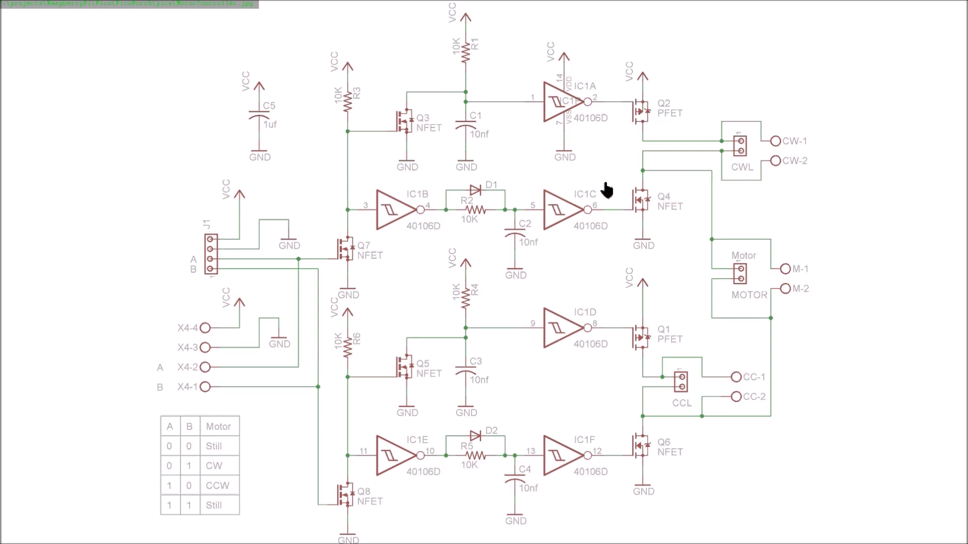
pyautogui.moveTo(632, 142)
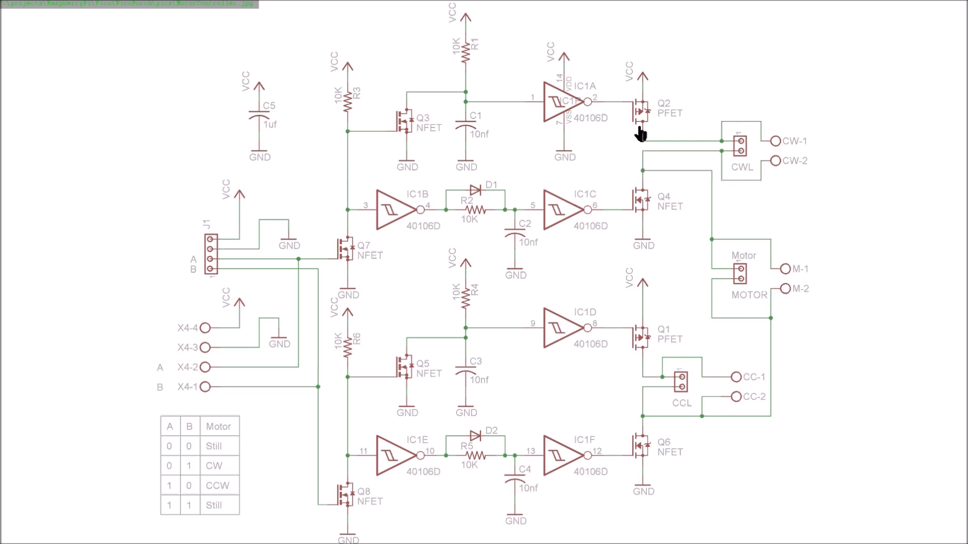
pyautogui.moveTo(608, 202)
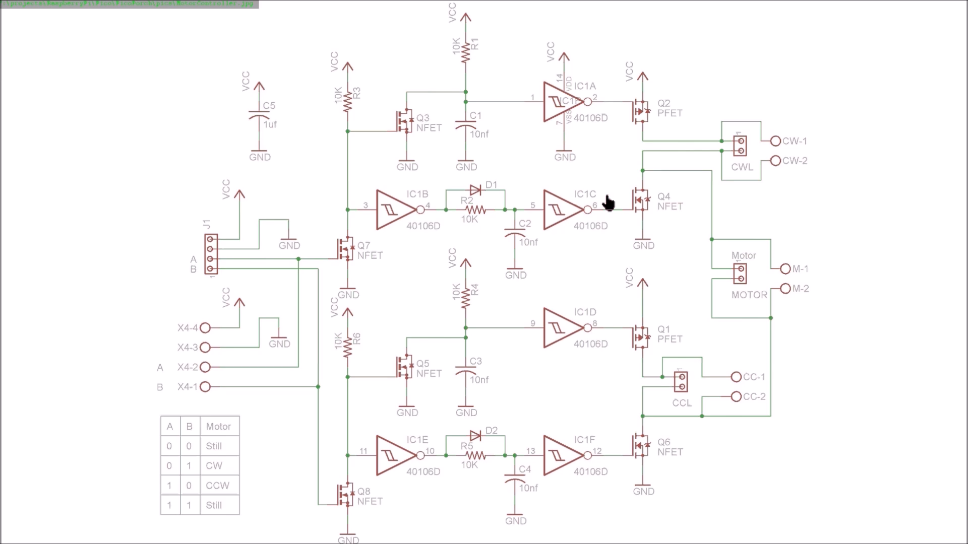
pyautogui.moveTo(453, 46)
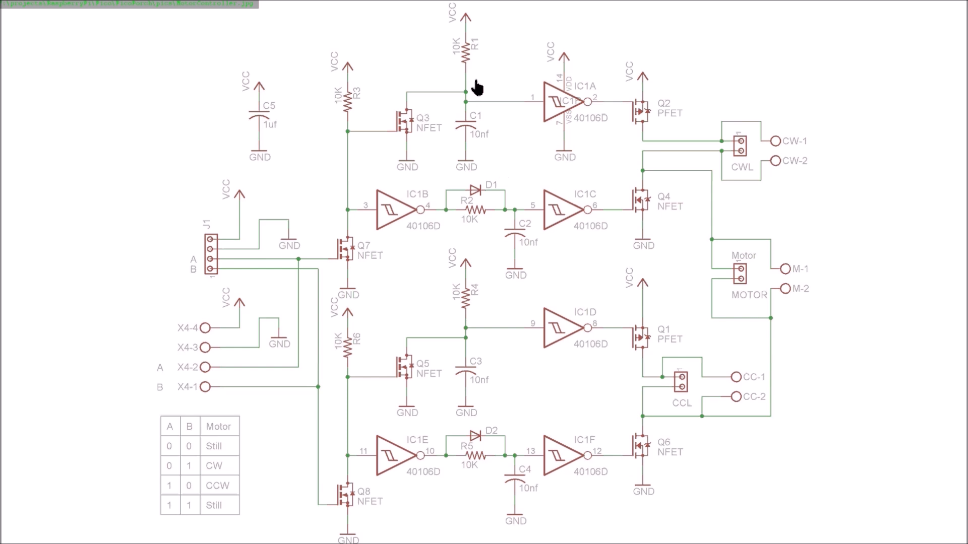
pyautogui.moveTo(497, 80)
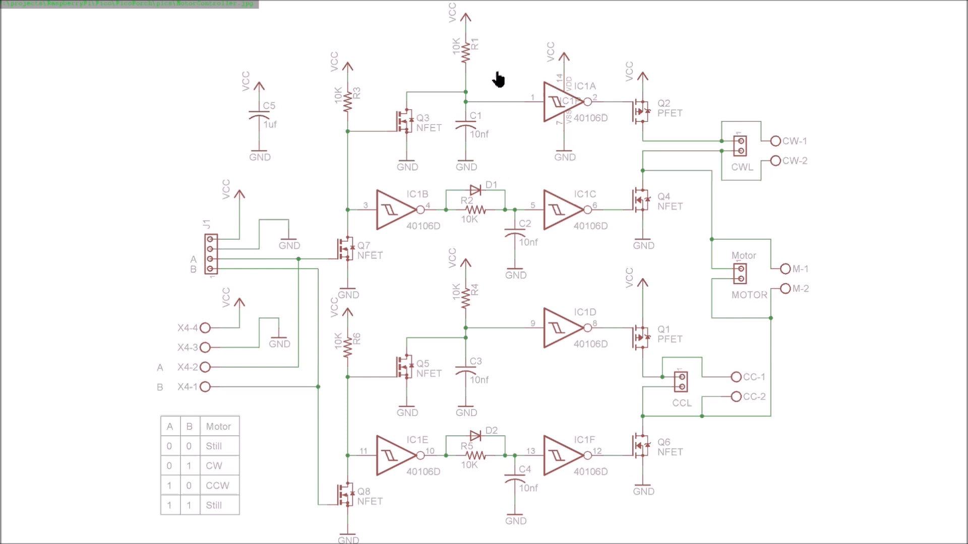
pyautogui.moveTo(577, 83)
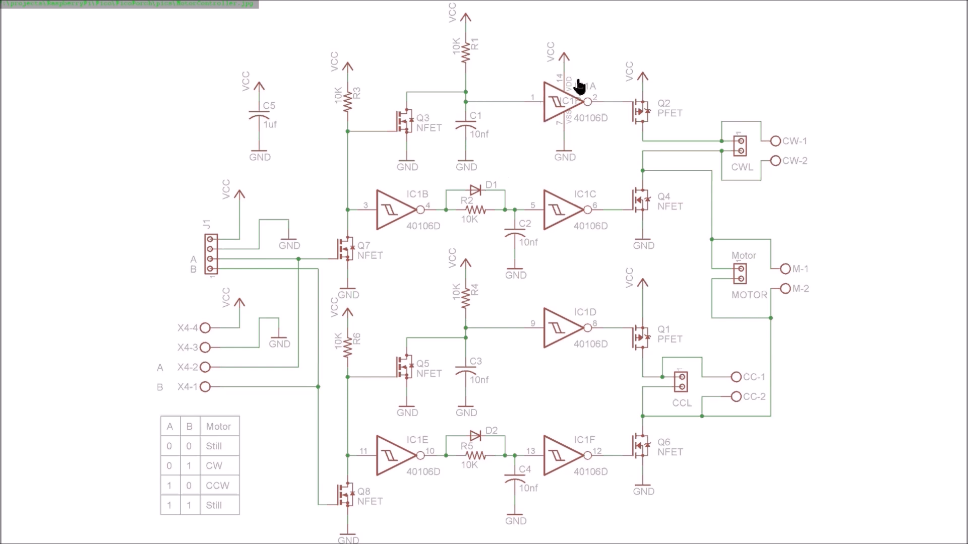
pyautogui.moveTo(490, 110)
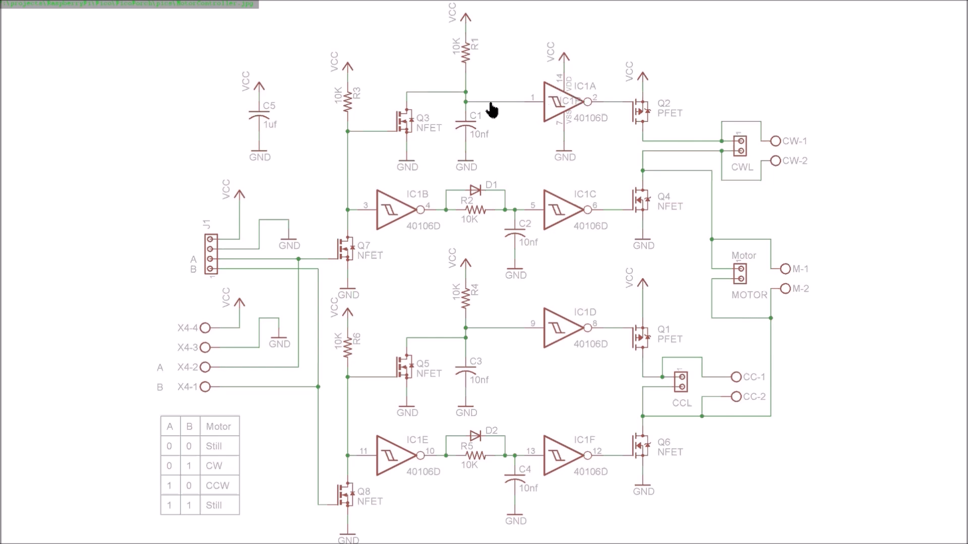
pyautogui.moveTo(461, 132)
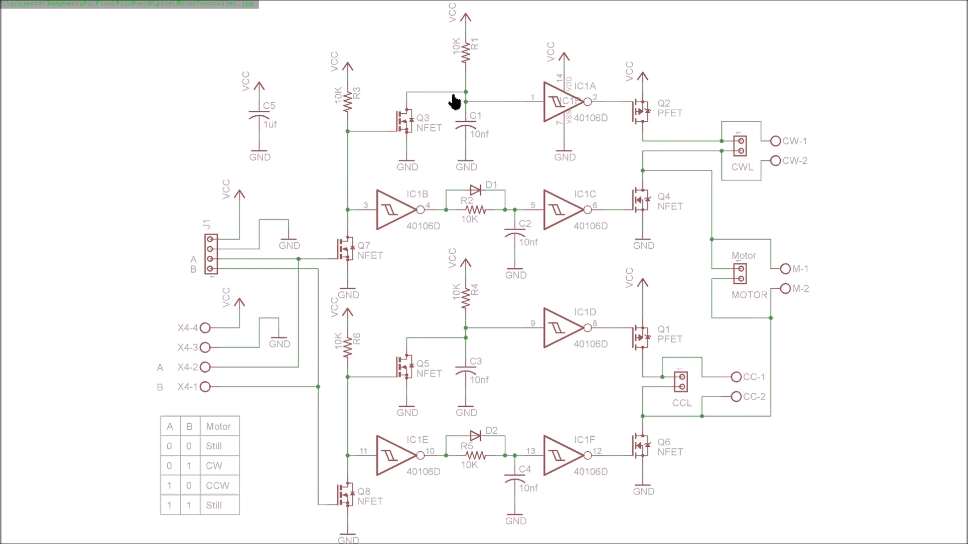
pyautogui.moveTo(402, 134)
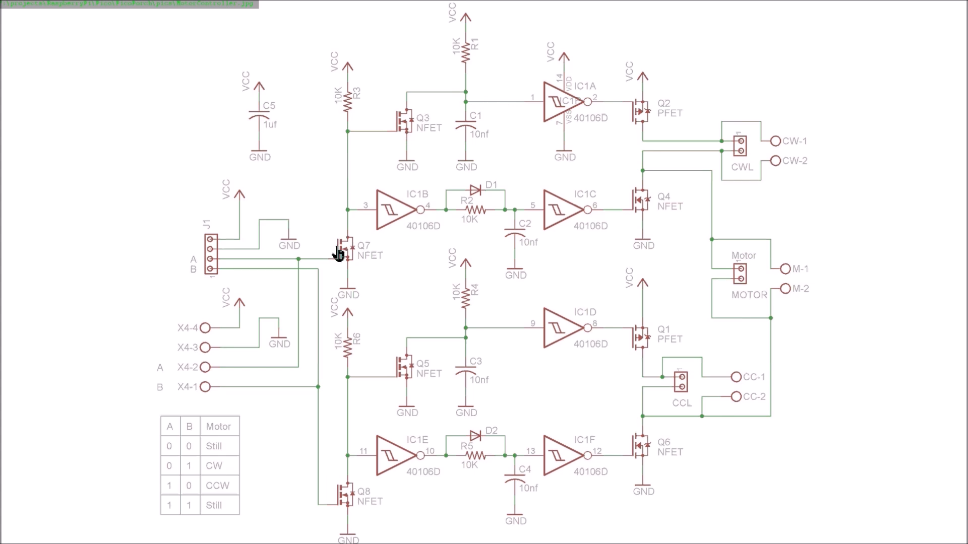
pyautogui.moveTo(308, 266)
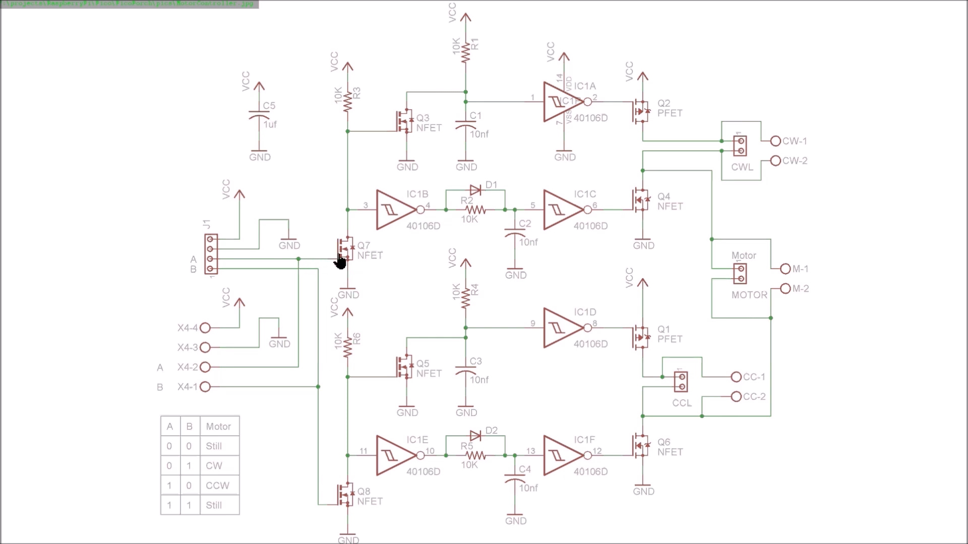
pyautogui.moveTo(352, 194)
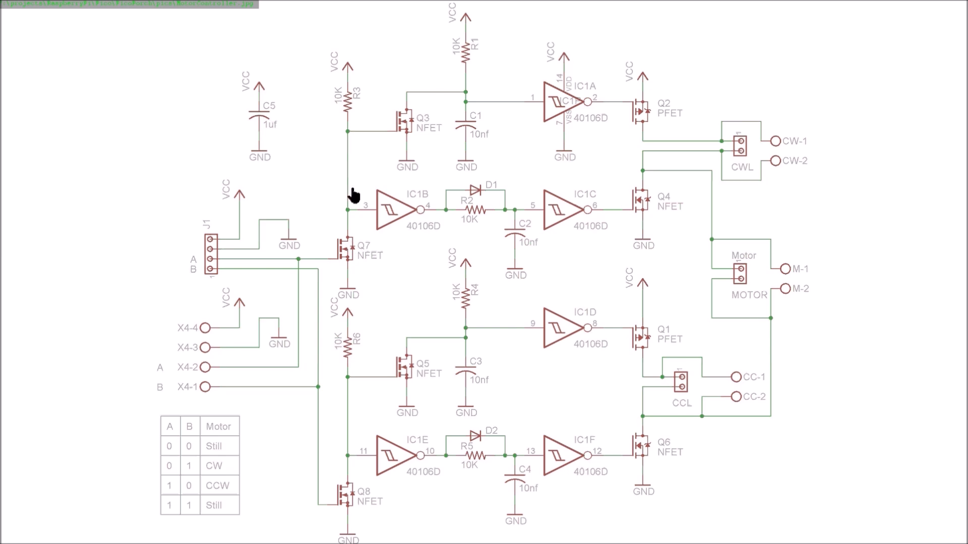
pyautogui.moveTo(349, 153)
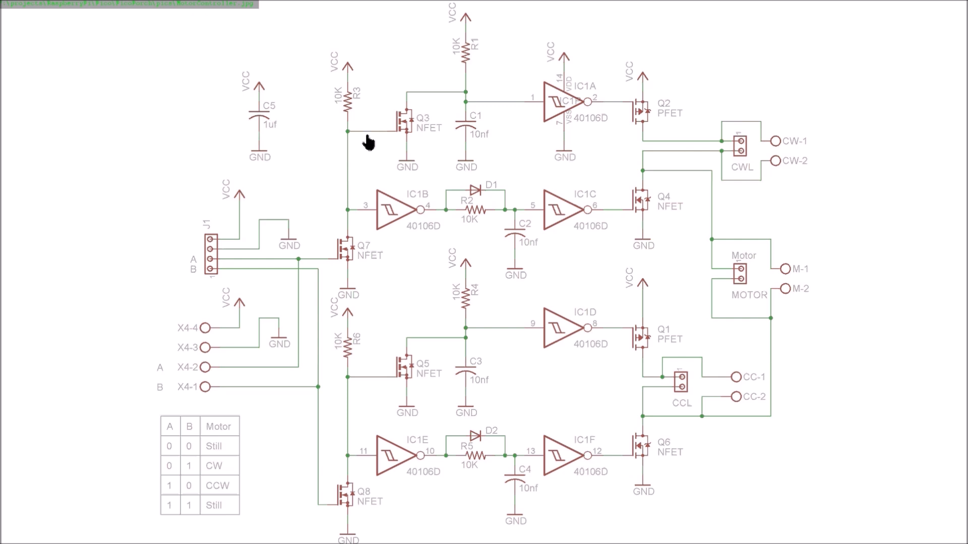
pyautogui.moveTo(420, 127)
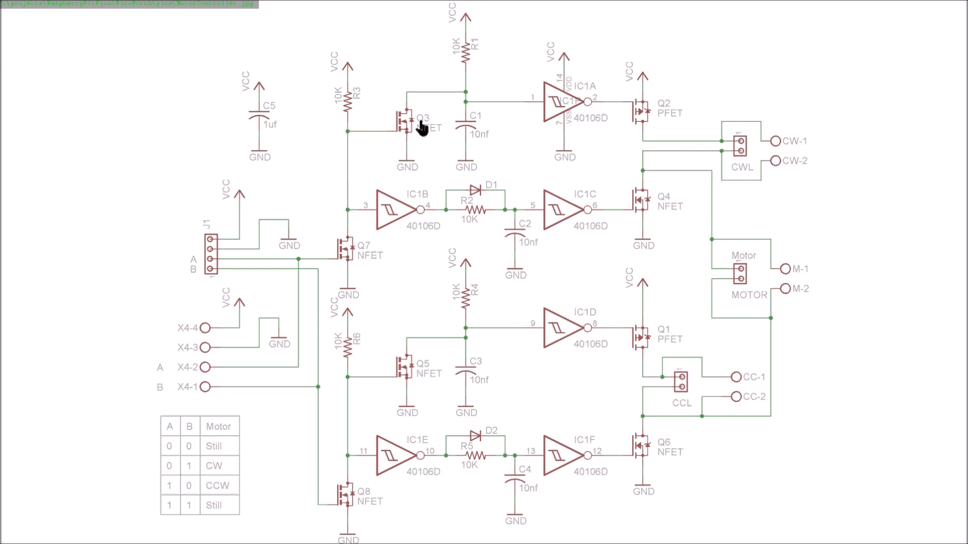
pyautogui.moveTo(469, 61)
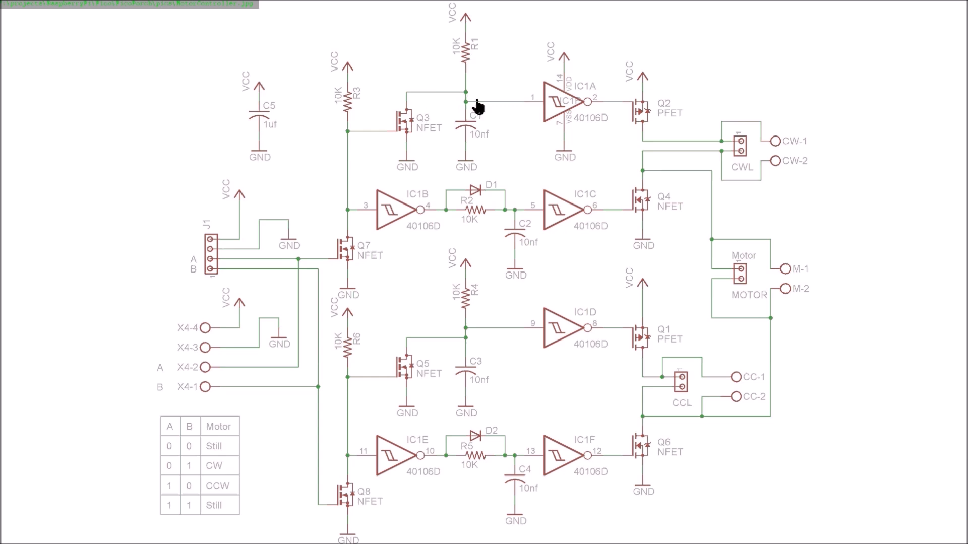
pyautogui.moveTo(596, 108)
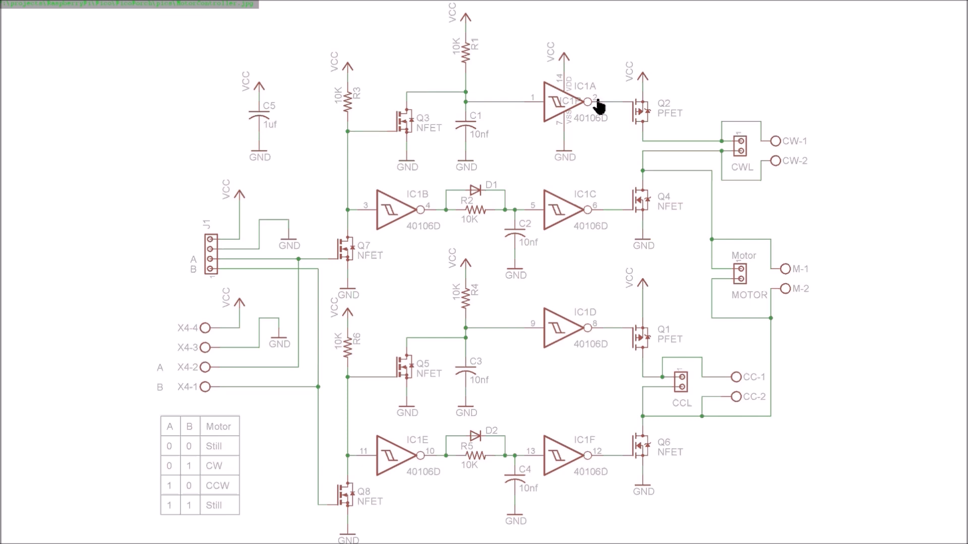
pyautogui.moveTo(564, 114)
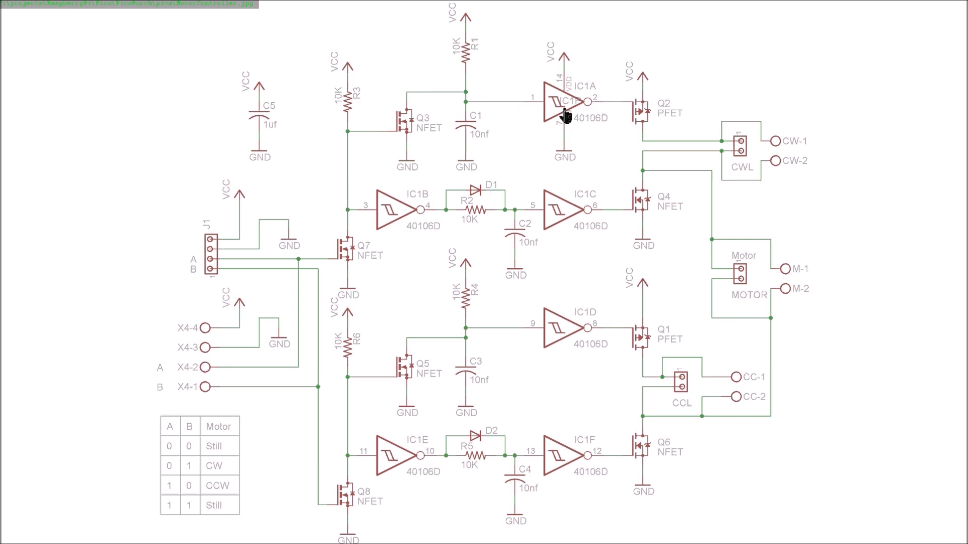
pyautogui.moveTo(614, 110)
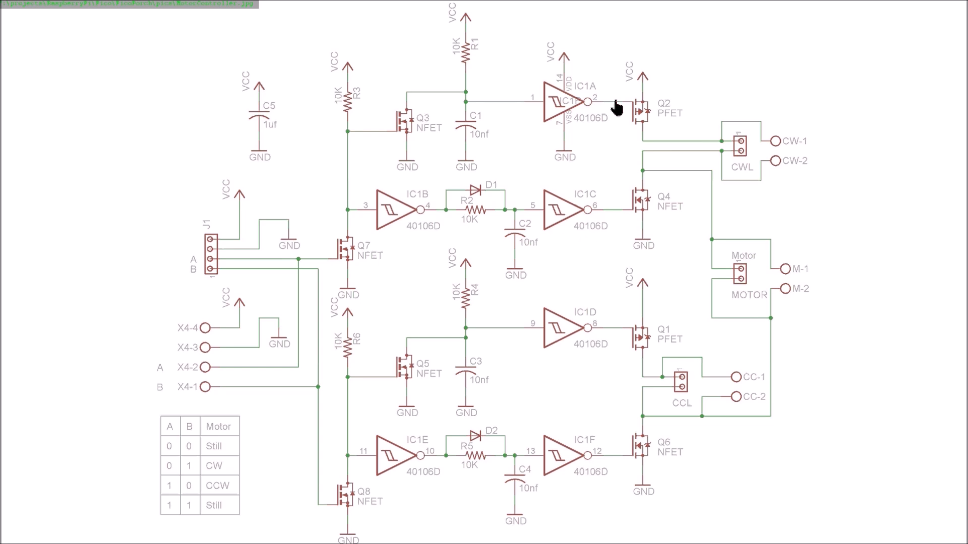
pyautogui.moveTo(662, 122)
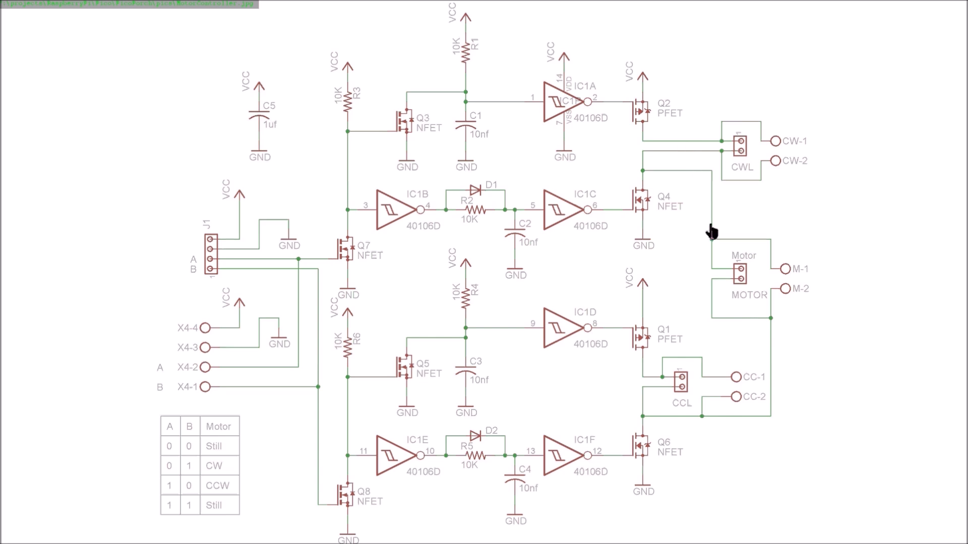
pyautogui.moveTo(734, 276)
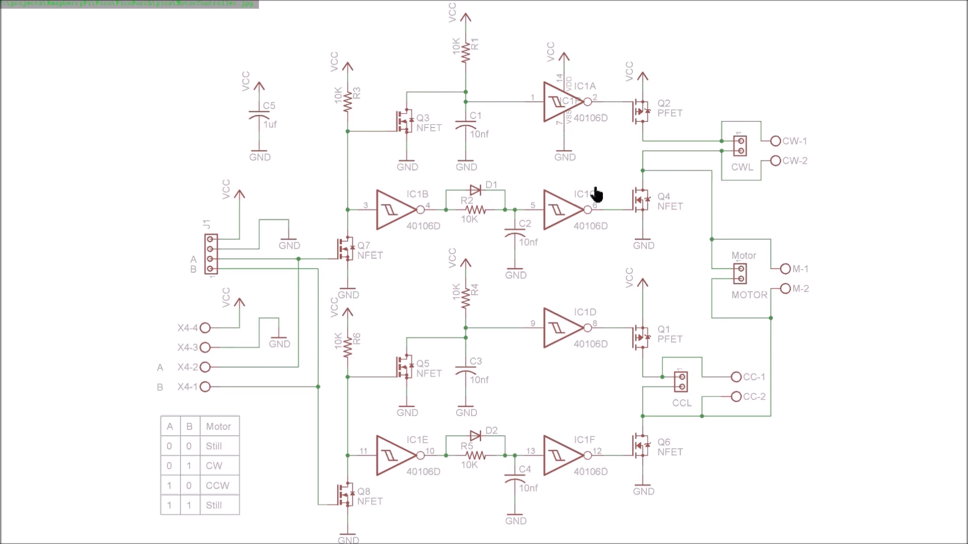
pyautogui.moveTo(345, 216)
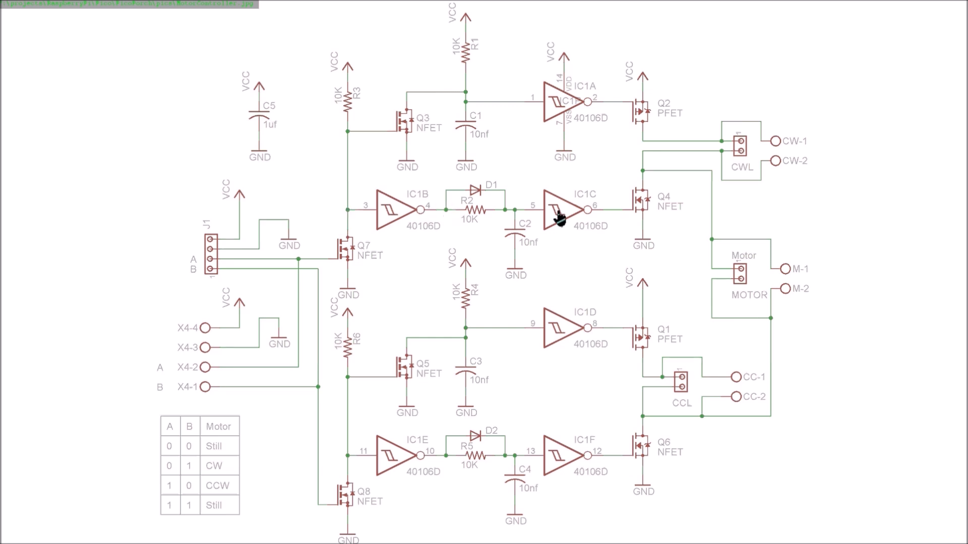
pyautogui.moveTo(608, 217)
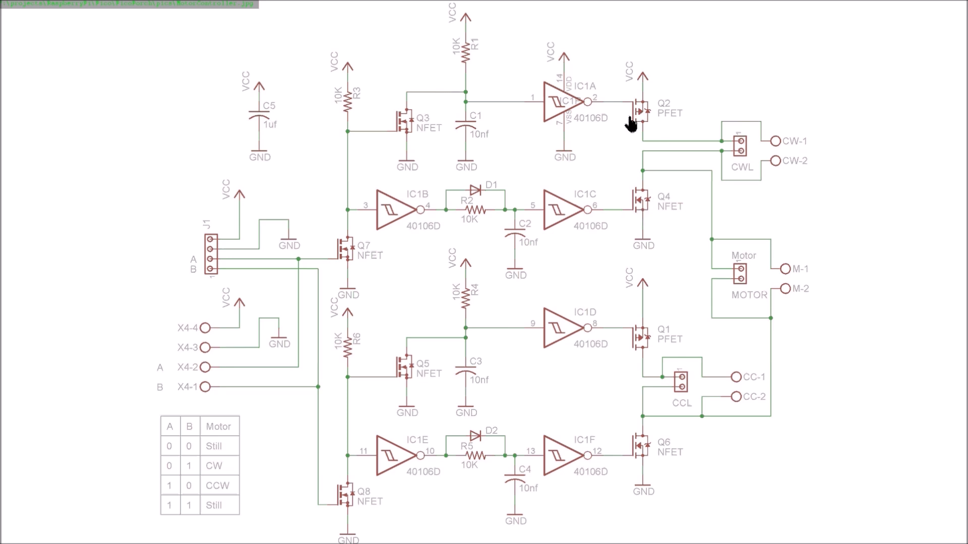
pyautogui.moveTo(685, 159)
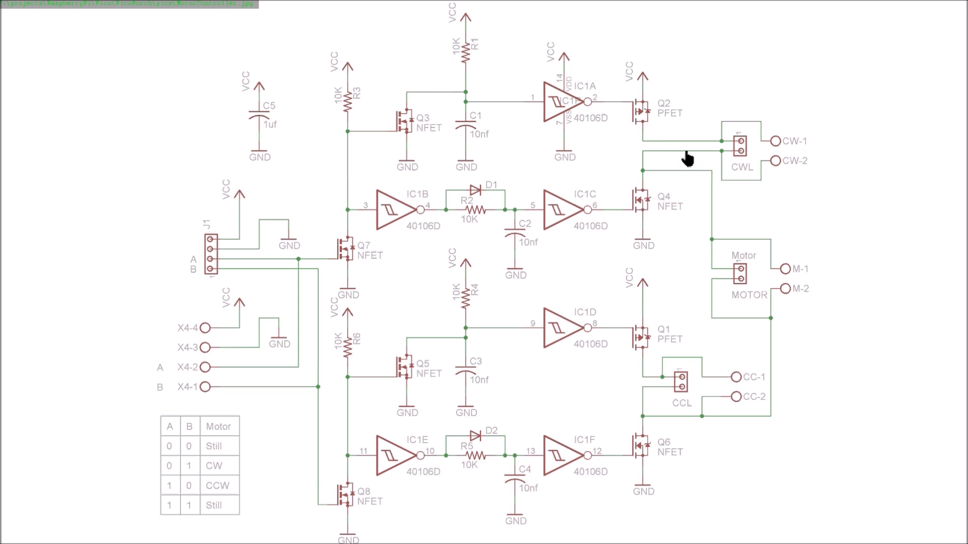
pyautogui.moveTo(725, 270)
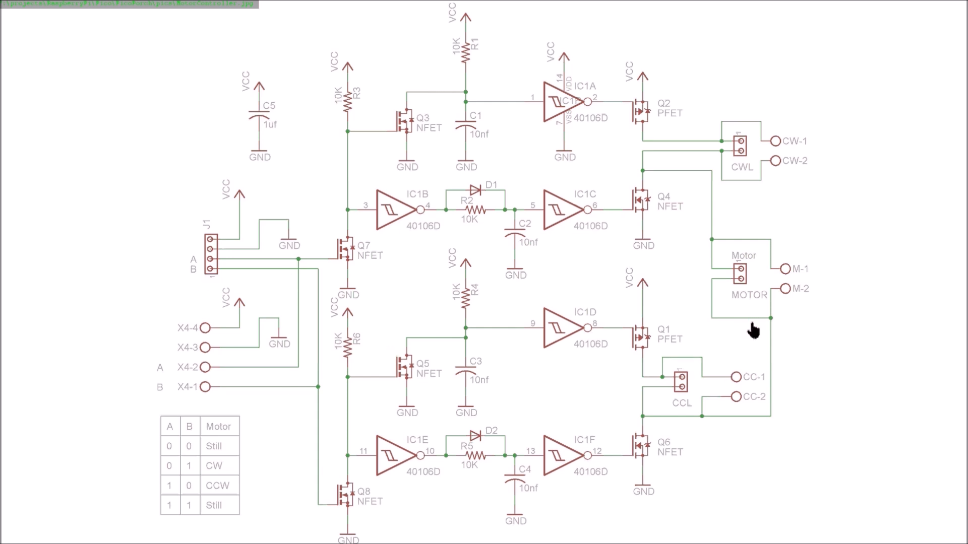
pyautogui.moveTo(374, 368)
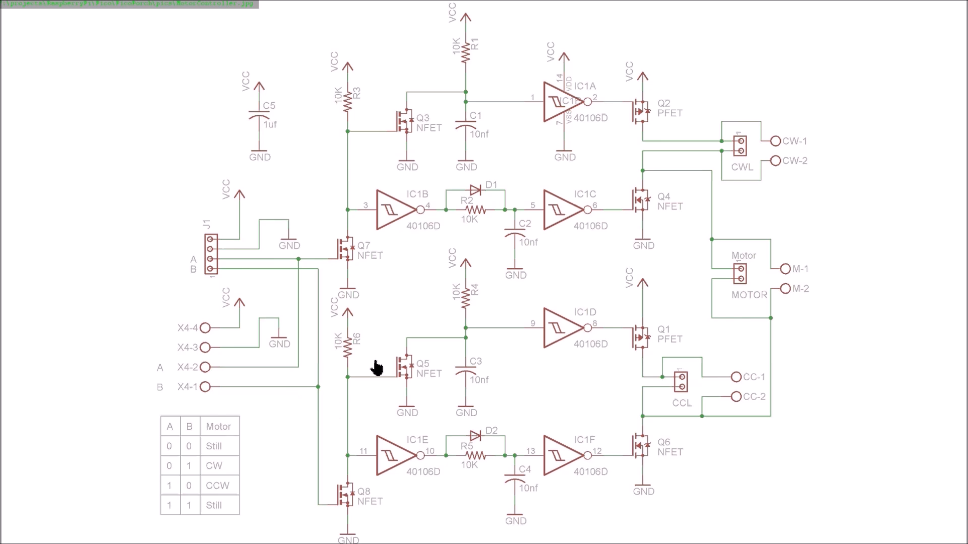
pyautogui.moveTo(341, 477)
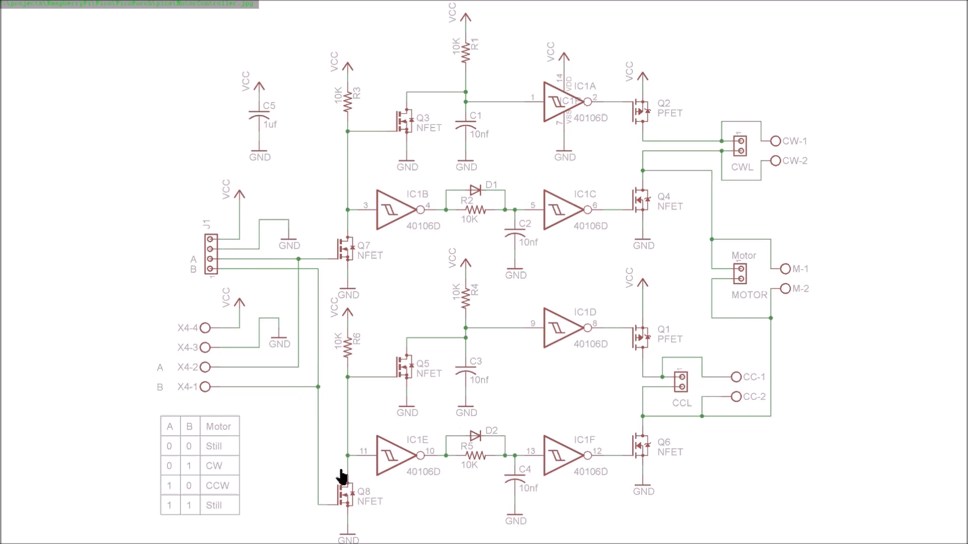
pyautogui.moveTo(738, 386)
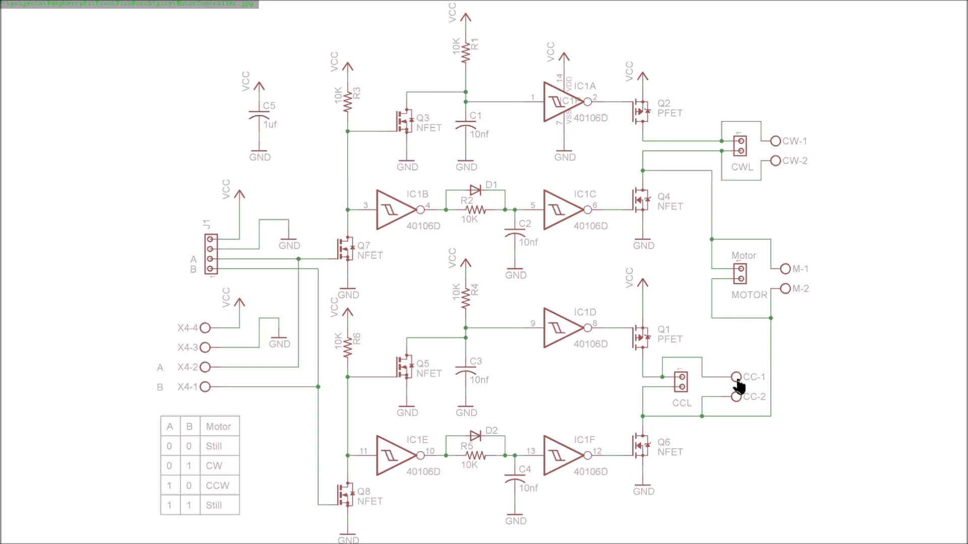
pyautogui.moveTo(772, 333)
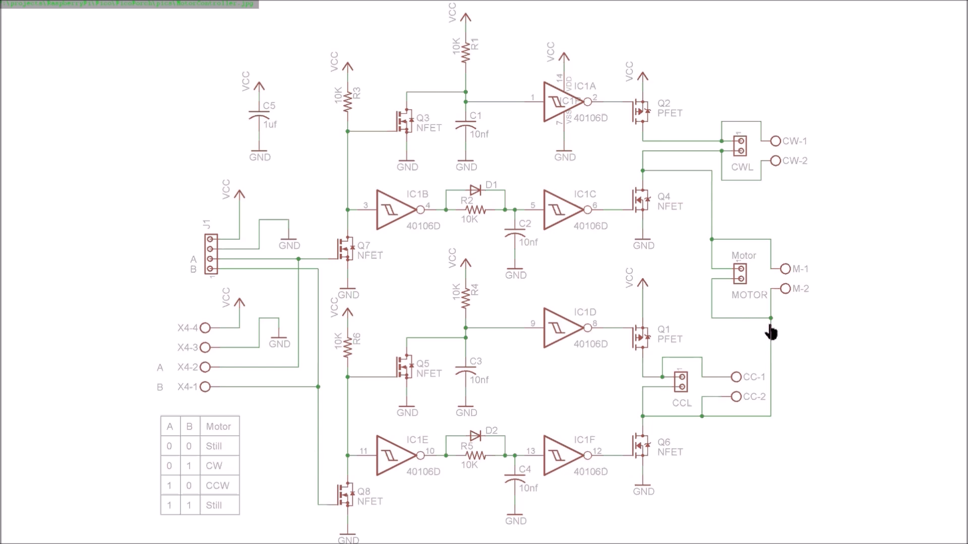
pyautogui.moveTo(687, 179)
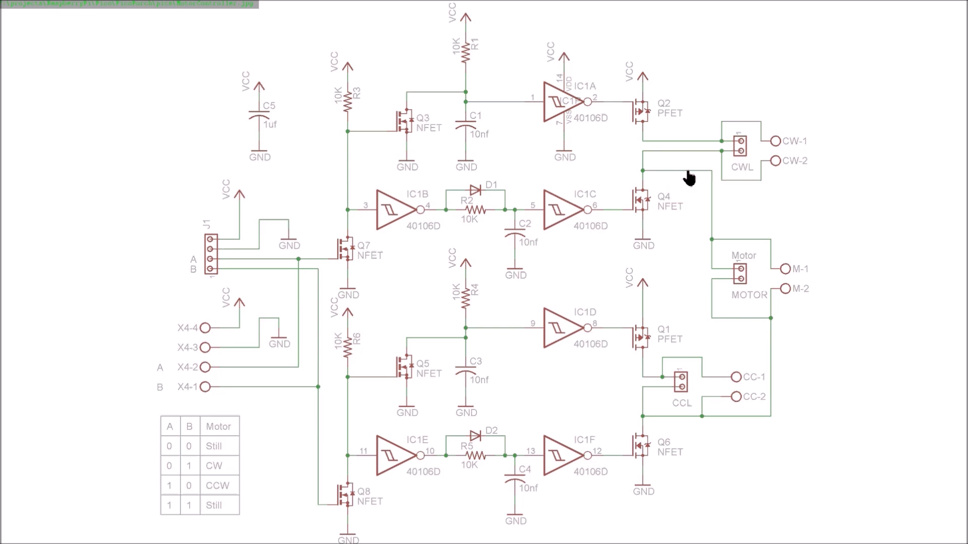
pyautogui.moveTo(726, 282)
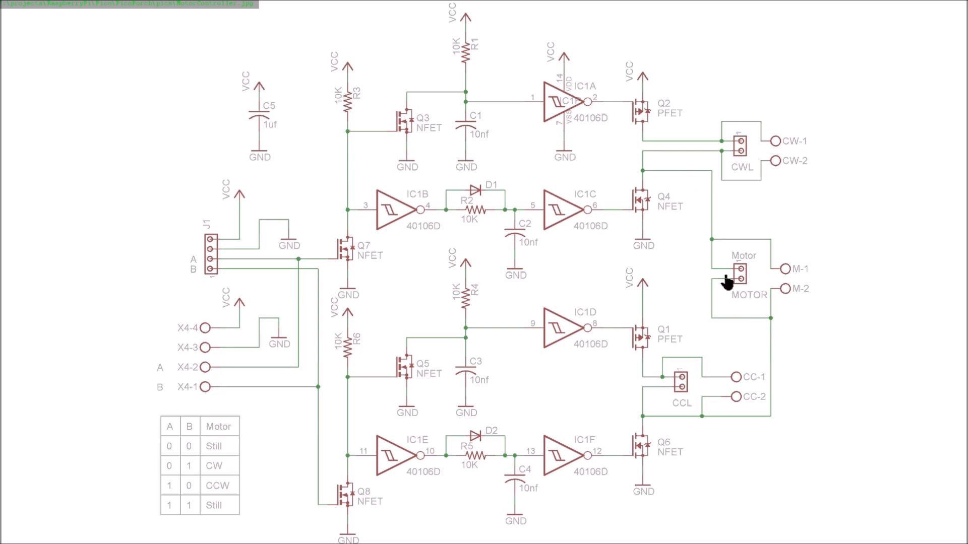
pyautogui.moveTo(729, 228)
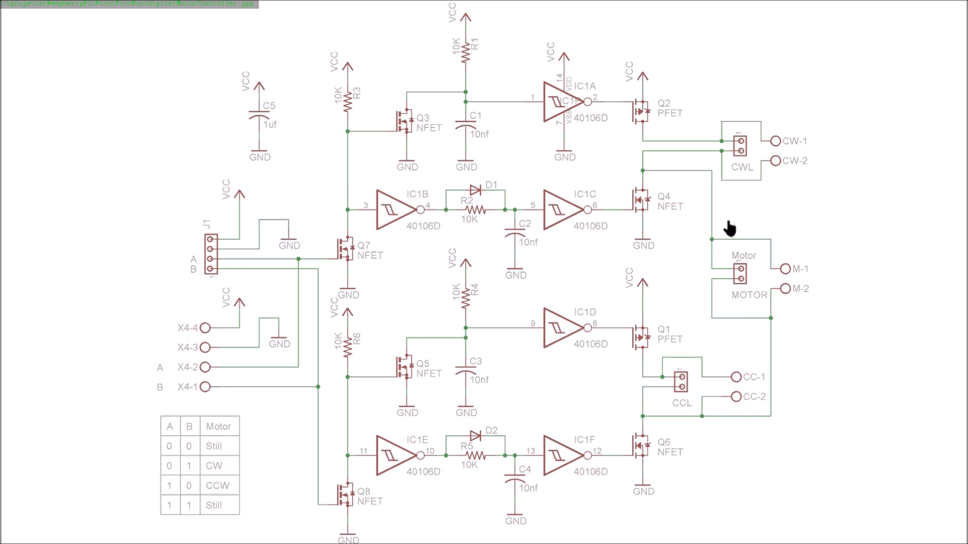
pyautogui.moveTo(740, 130)
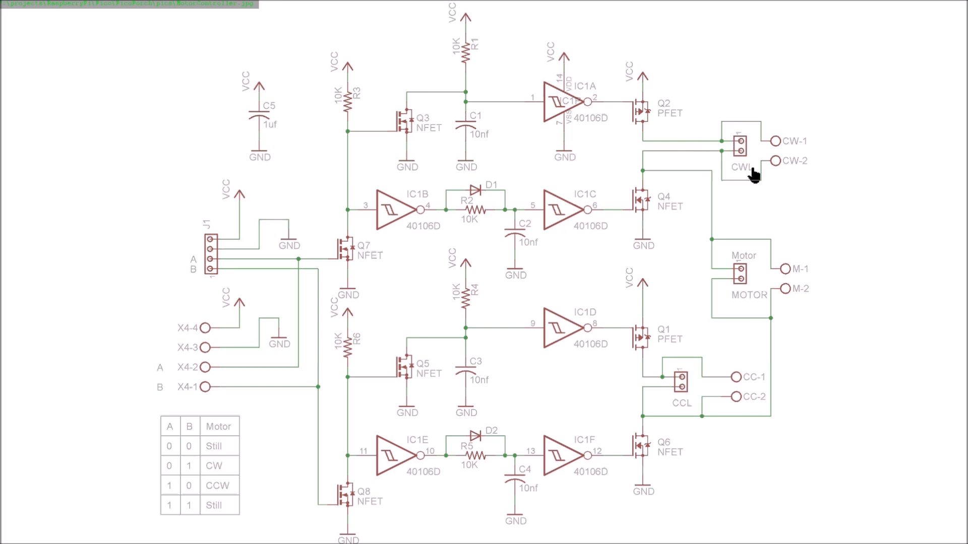
pyautogui.moveTo(734, 175)
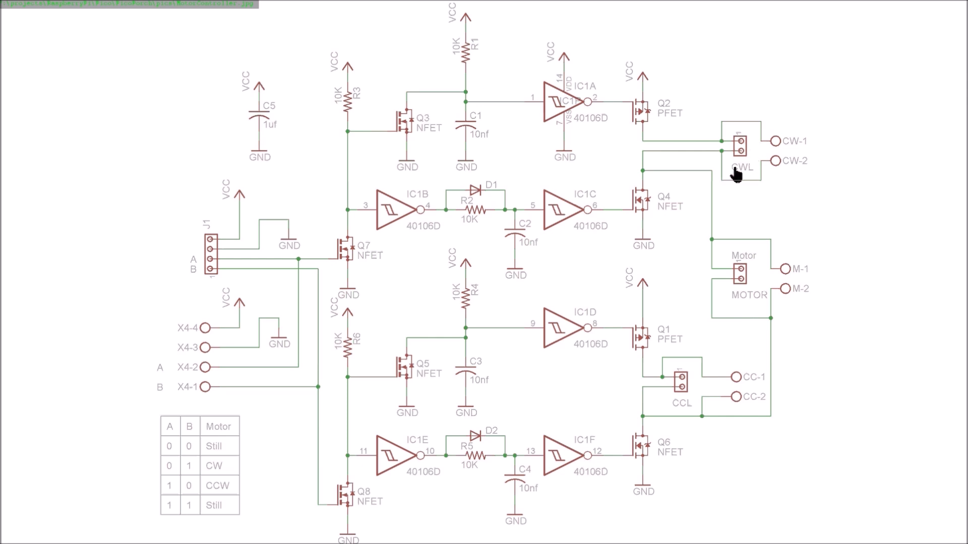
pyautogui.moveTo(671, 277)
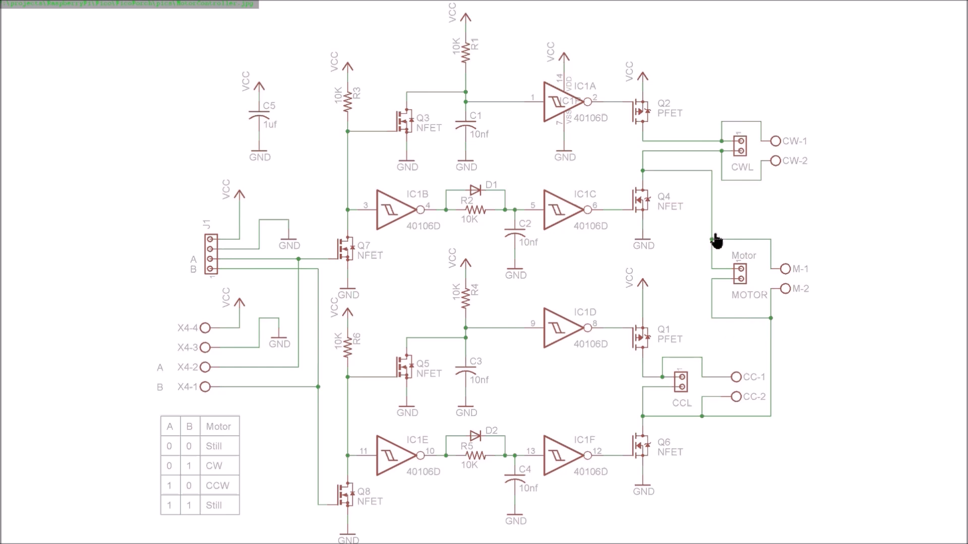
pyautogui.moveTo(738, 127)
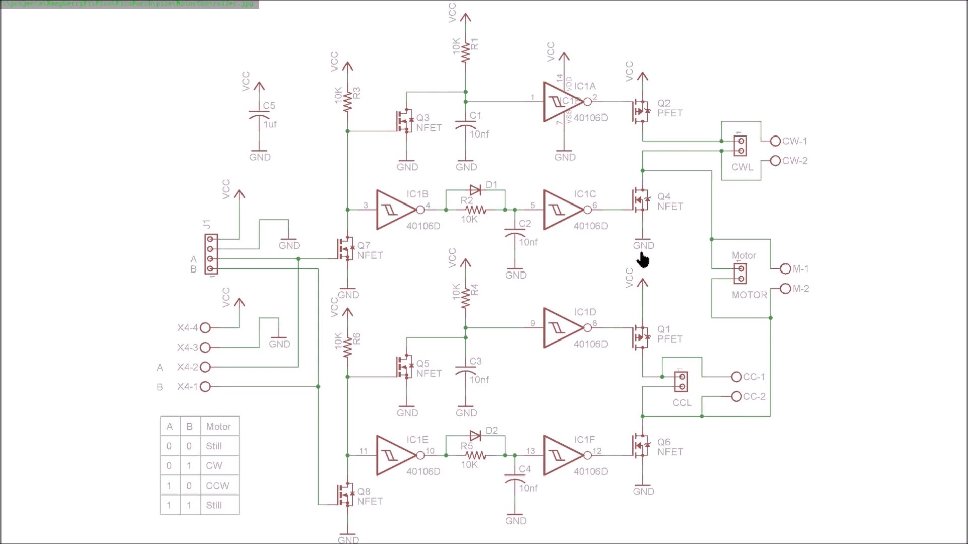
pyautogui.moveTo(644, 247)
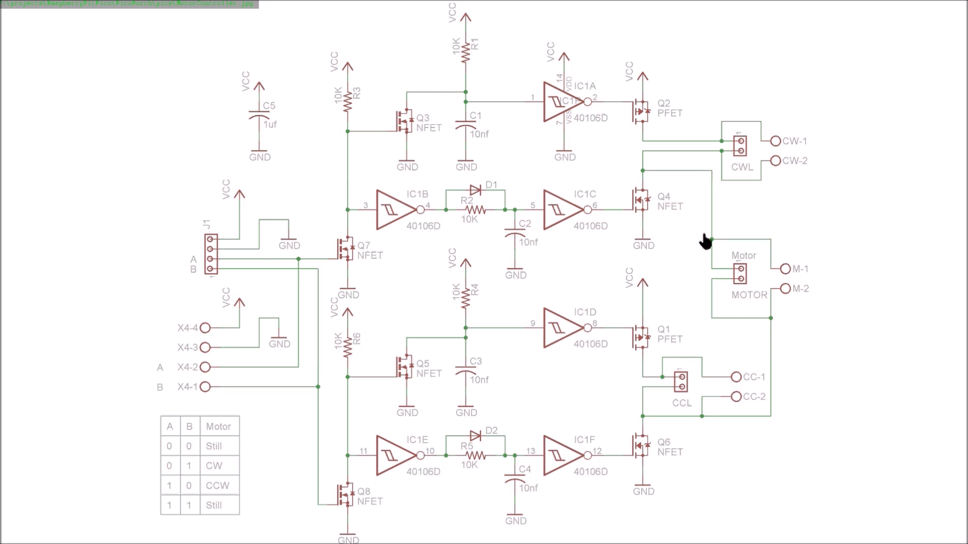
pyautogui.moveTo(703, 372)
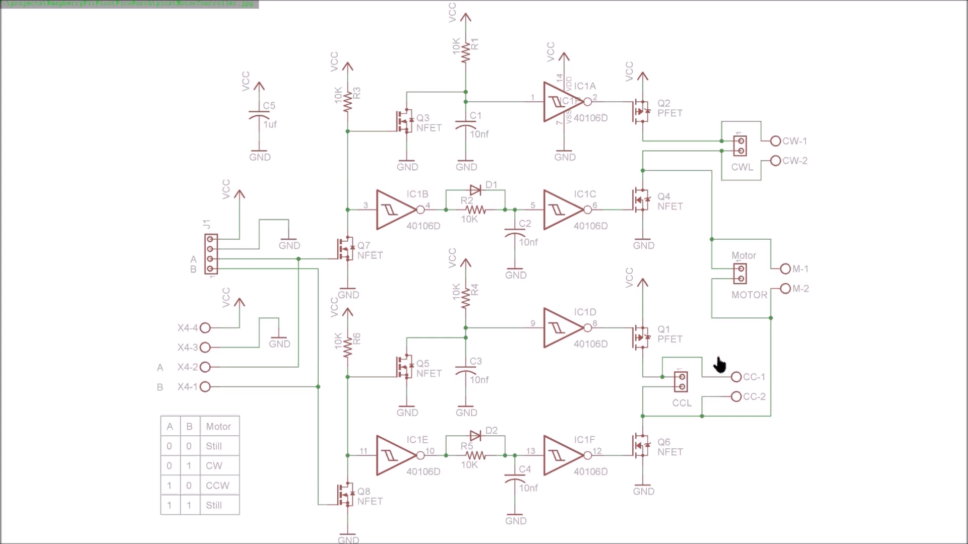
pyautogui.moveTo(726, 284)
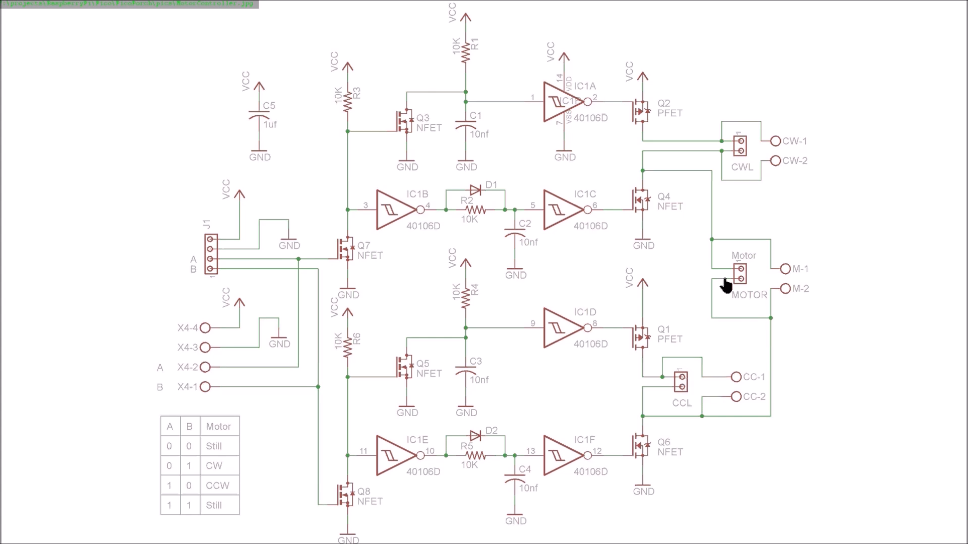
pyautogui.moveTo(691, 375)
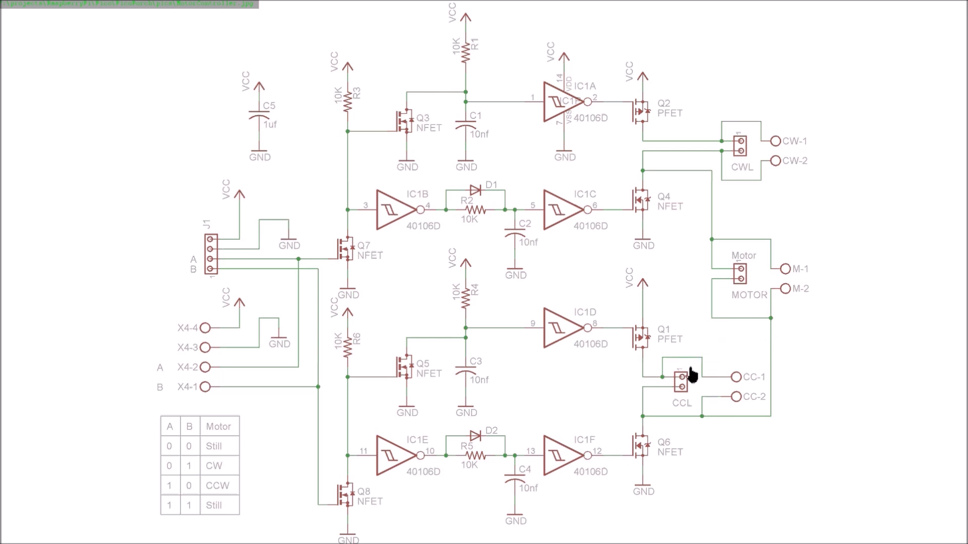
pyautogui.moveTo(730, 356)
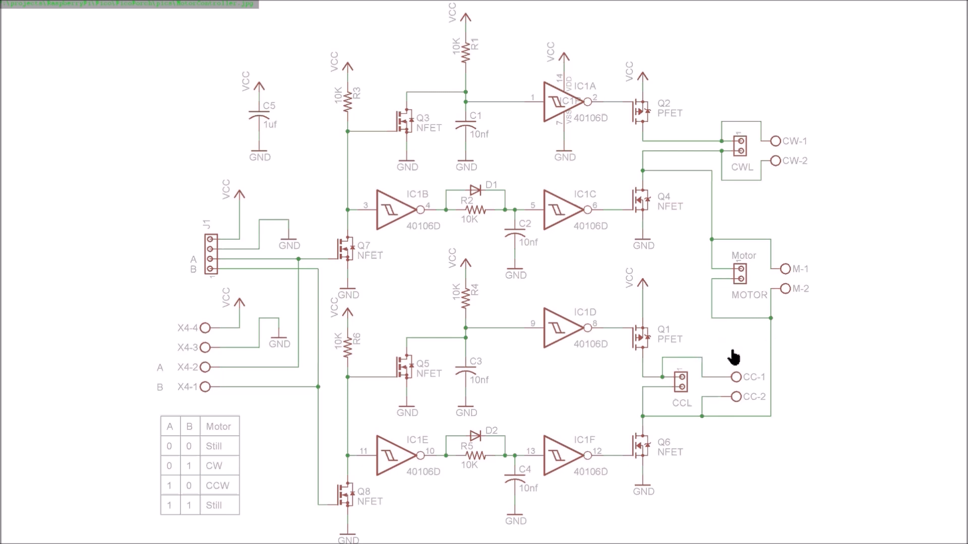
pyautogui.moveTo(597, 282)
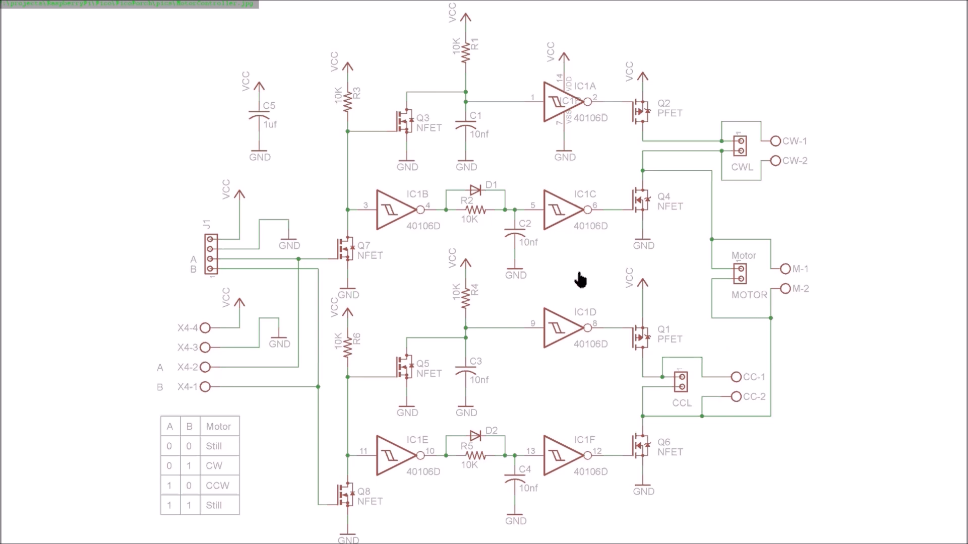
pyautogui.moveTo(565, 381)
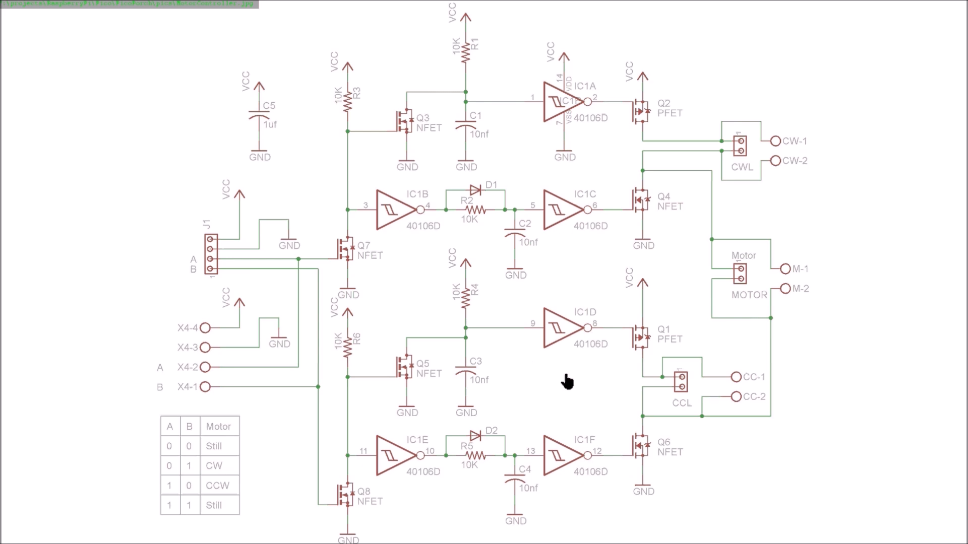
pyautogui.moveTo(754, 252)
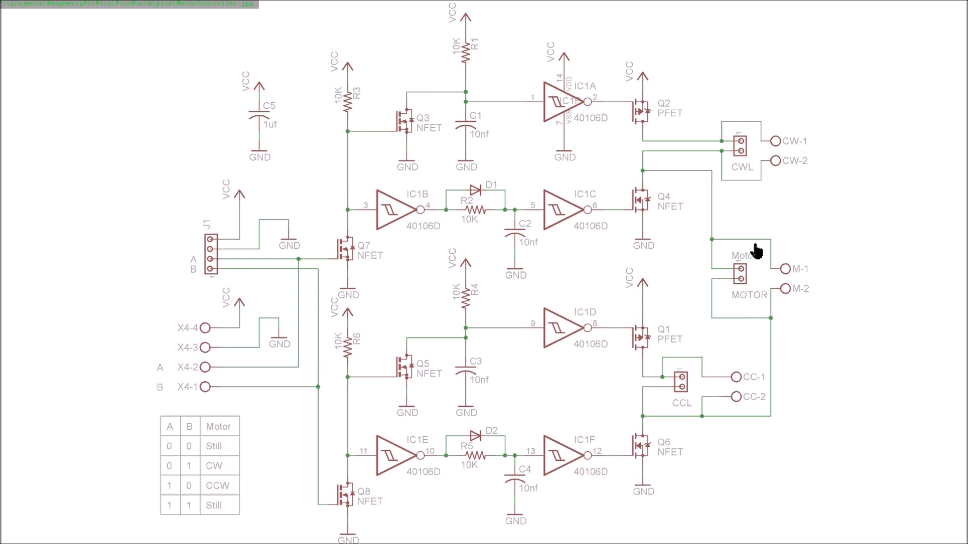
pyautogui.moveTo(748, 277)
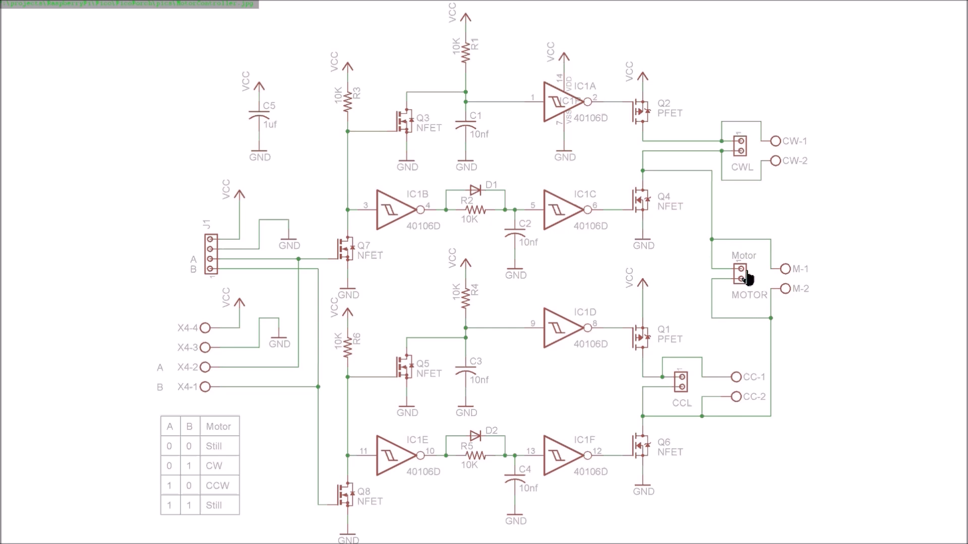
pyautogui.moveTo(754, 303)
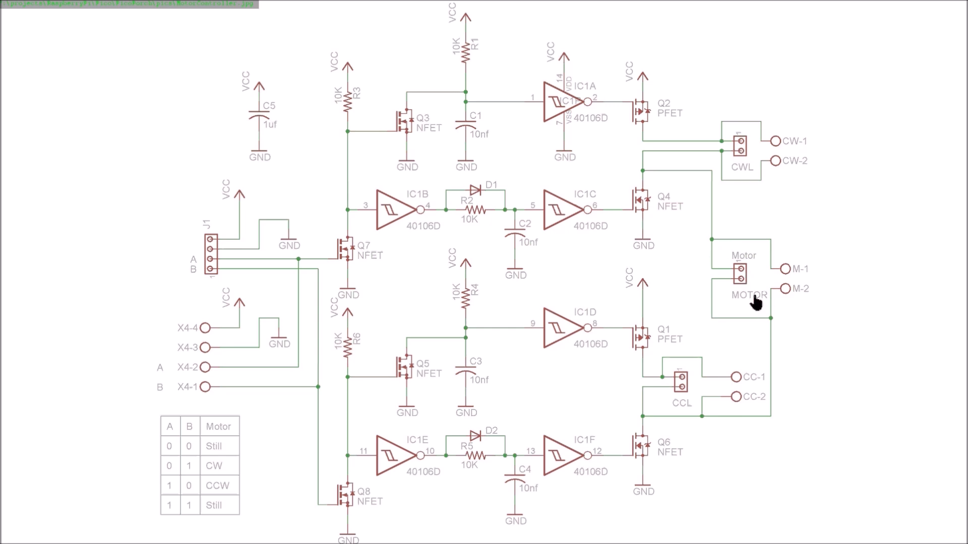
pyautogui.moveTo(784, 219)
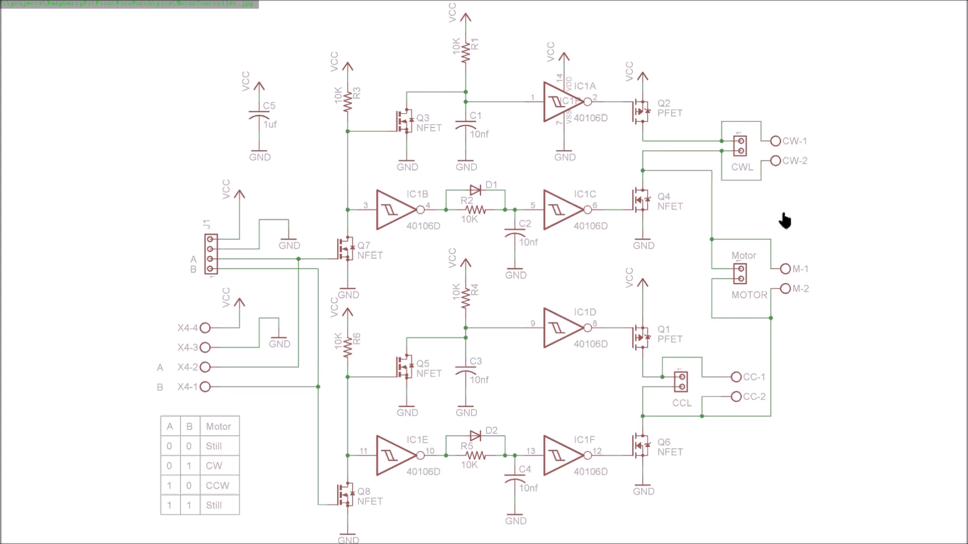
pyautogui.moveTo(756, 197)
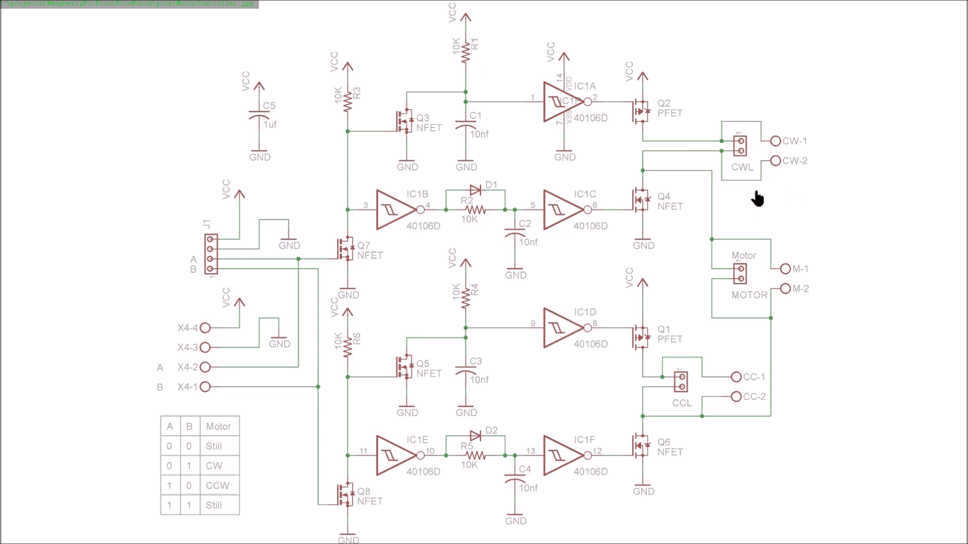
pyautogui.moveTo(709, 375)
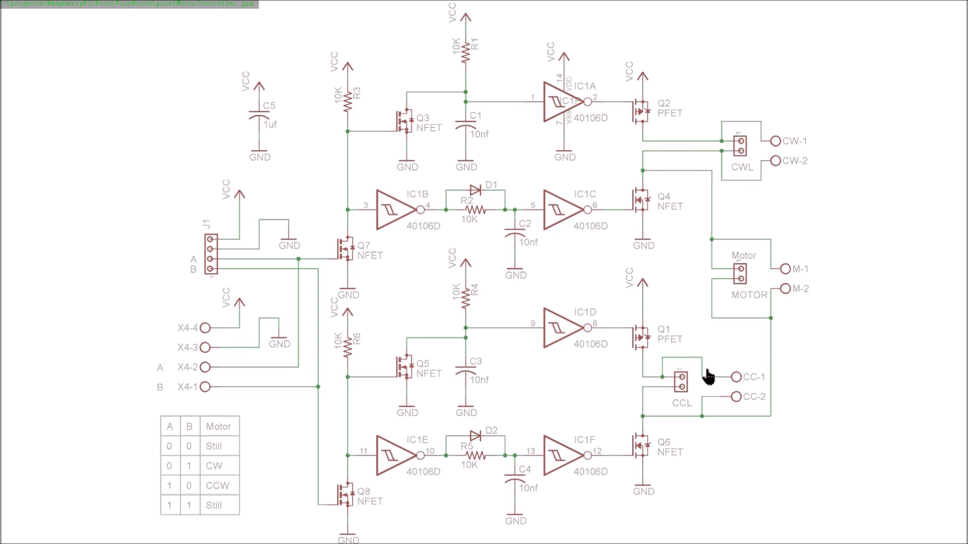
pyautogui.moveTo(751, 127)
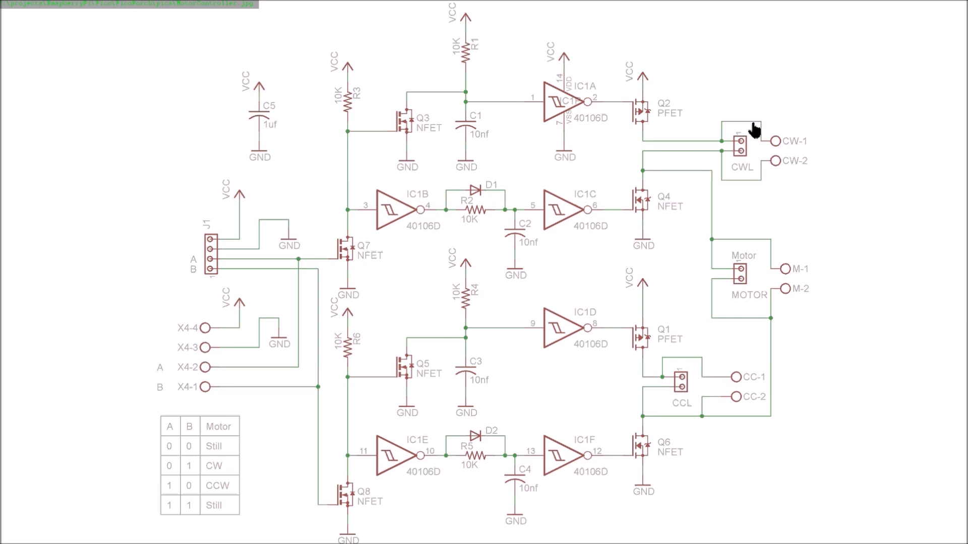
pyautogui.moveTo(784, 158)
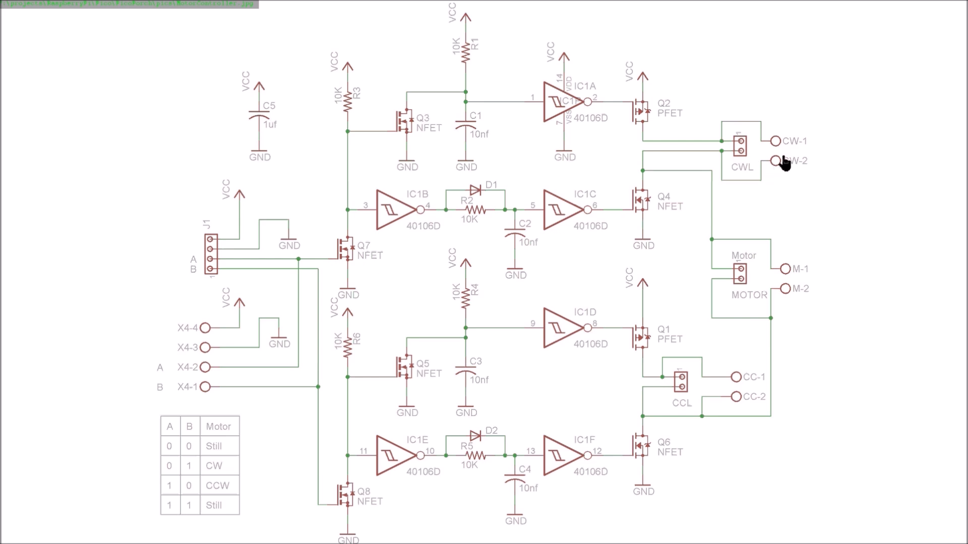
pyautogui.moveTo(773, 168)
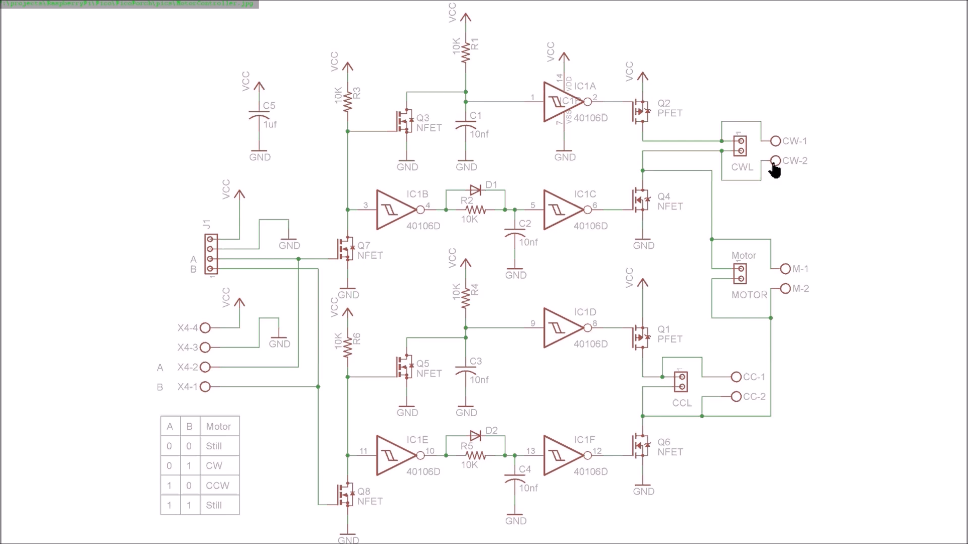
pyautogui.moveTo(370, 355)
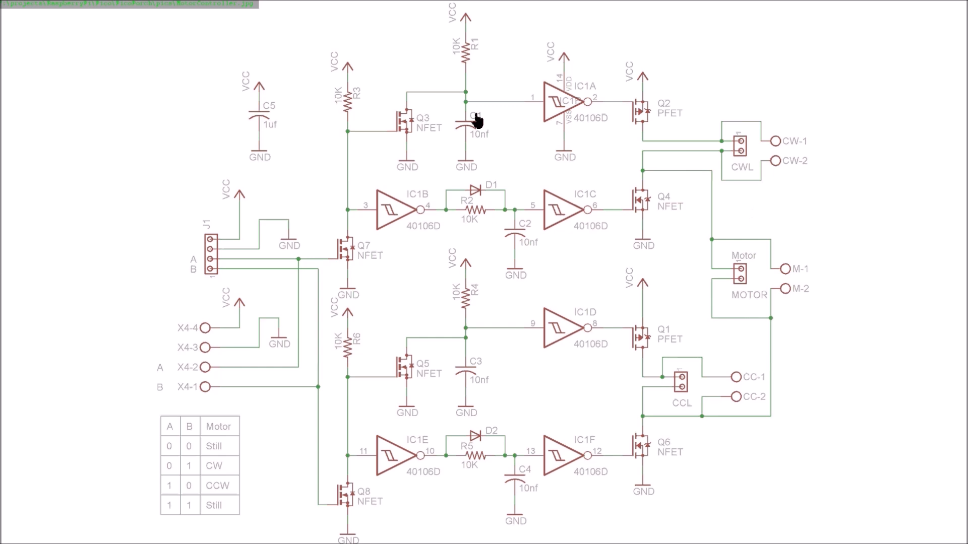
pyautogui.moveTo(553, 188)
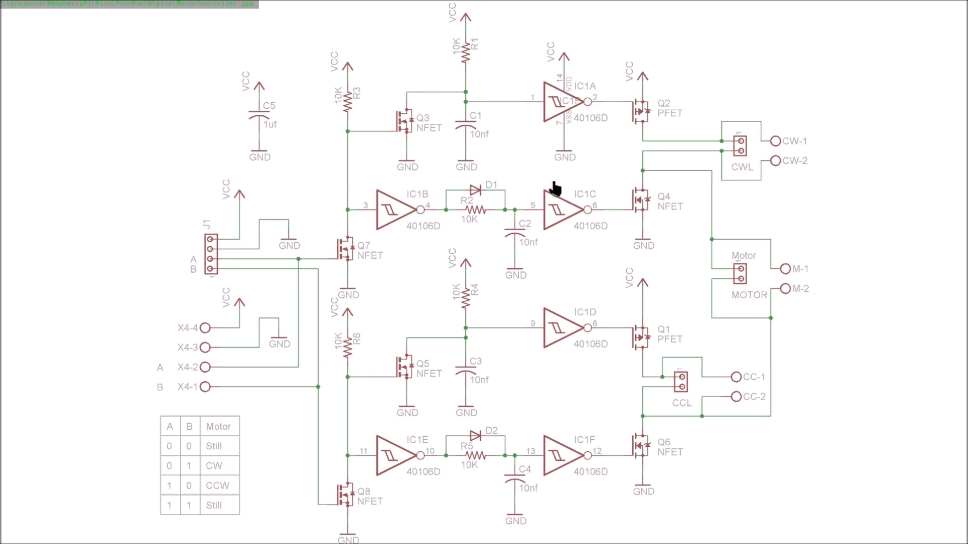
pyautogui.moveTo(651, 178)
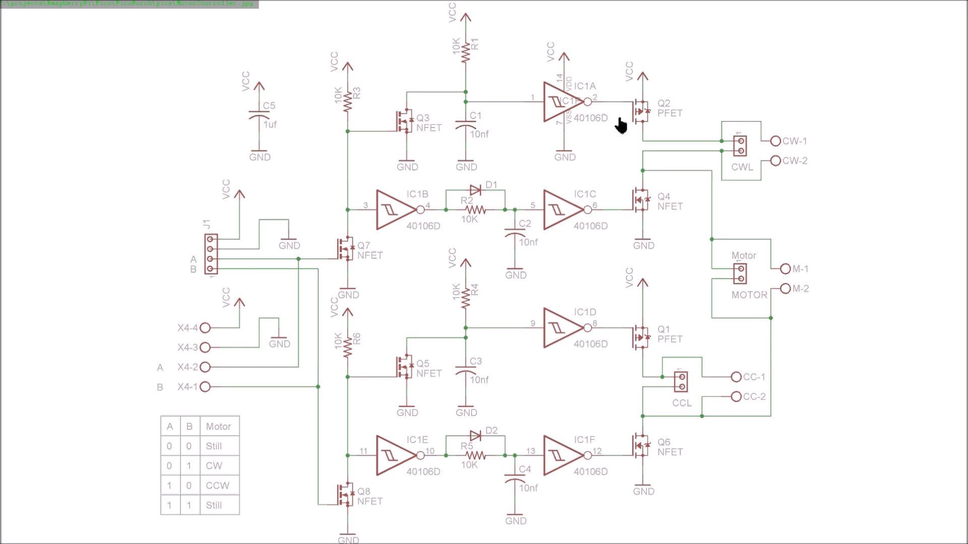
pyautogui.moveTo(651, 224)
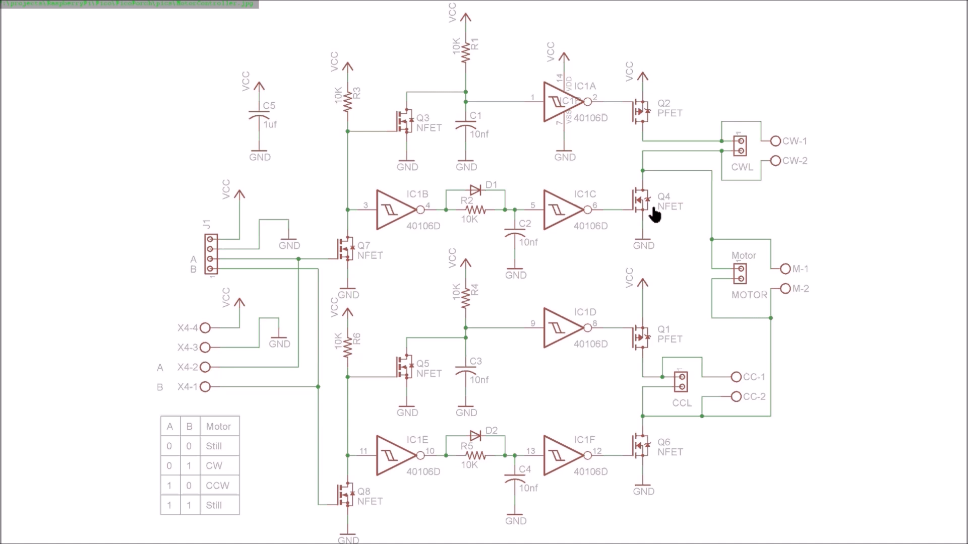
pyautogui.moveTo(712, 364)
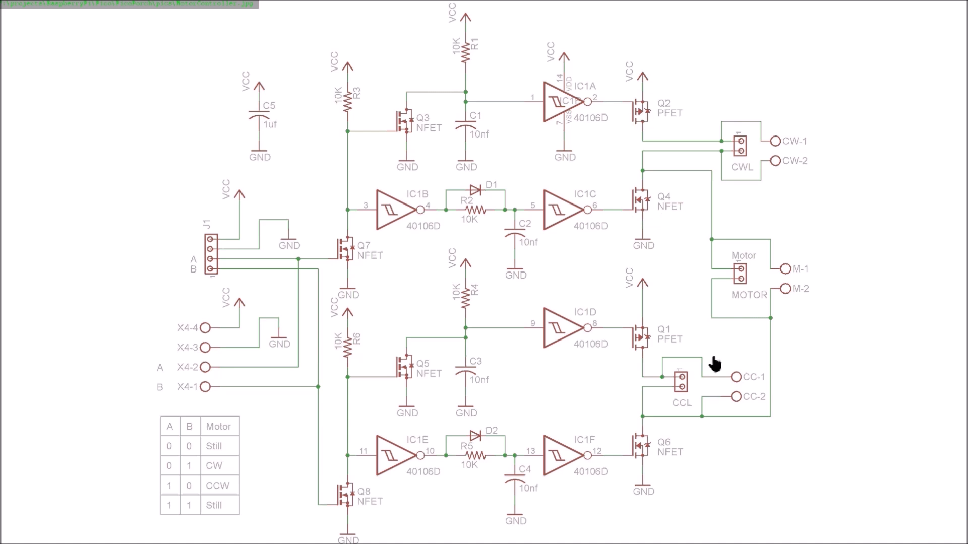
pyautogui.moveTo(657, 336)
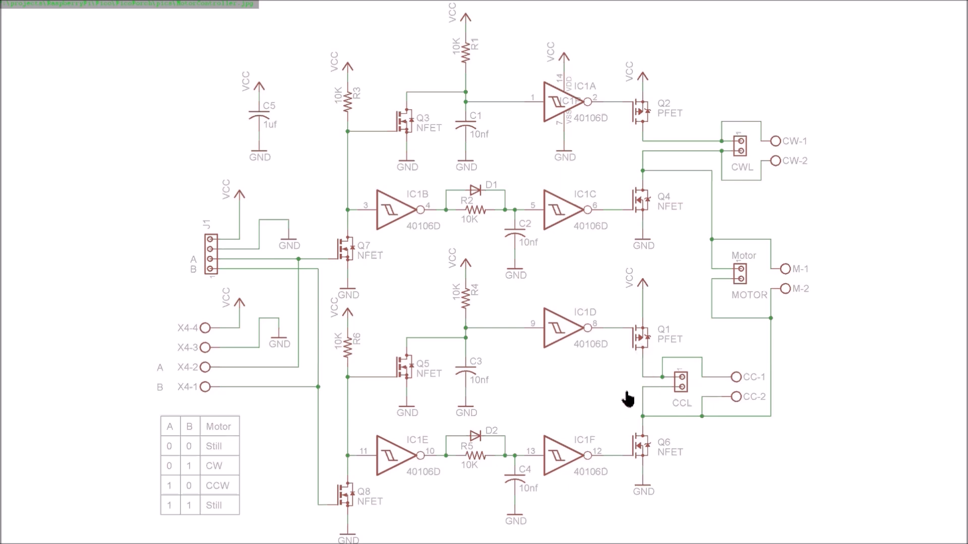
pyautogui.moveTo(732, 302)
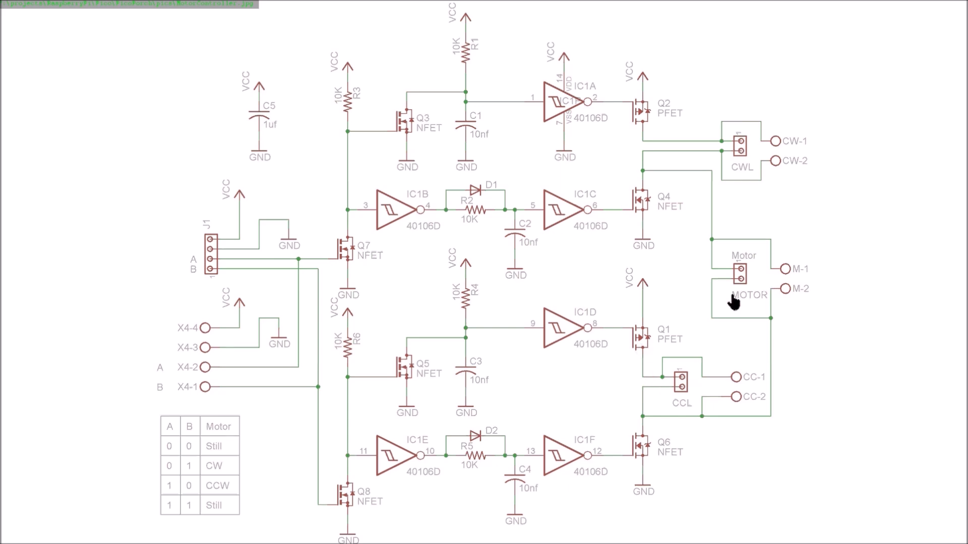
pyautogui.moveTo(687, 284)
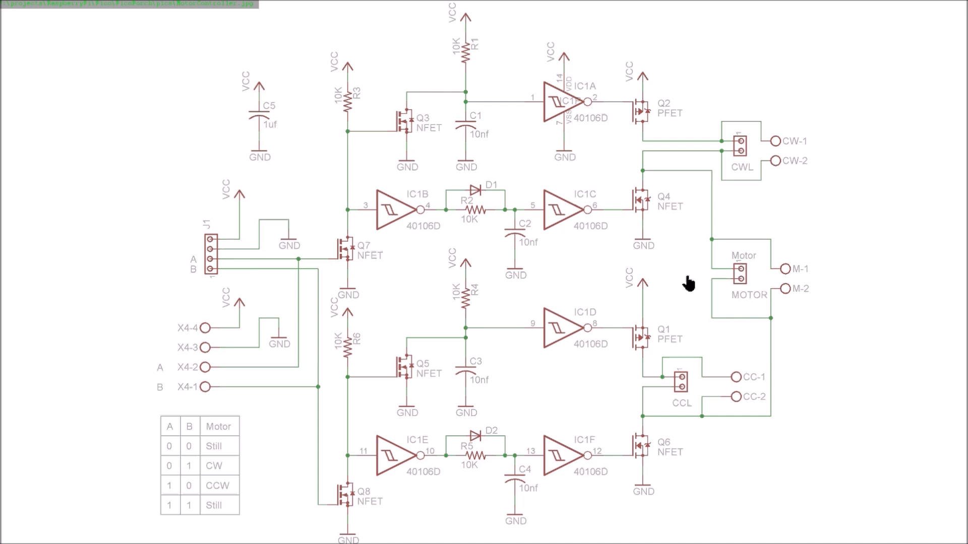
pyautogui.moveTo(203, 286)
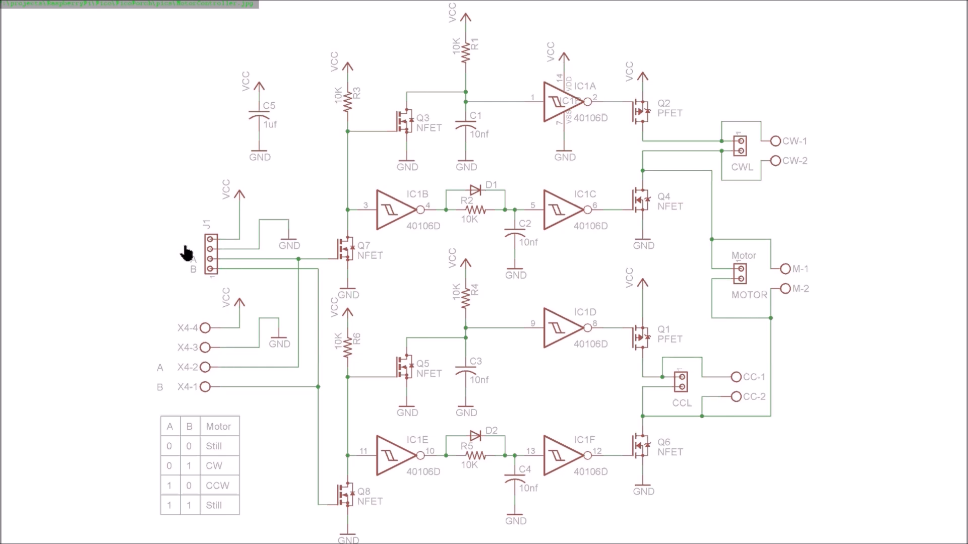
pyautogui.moveTo(173, 324)
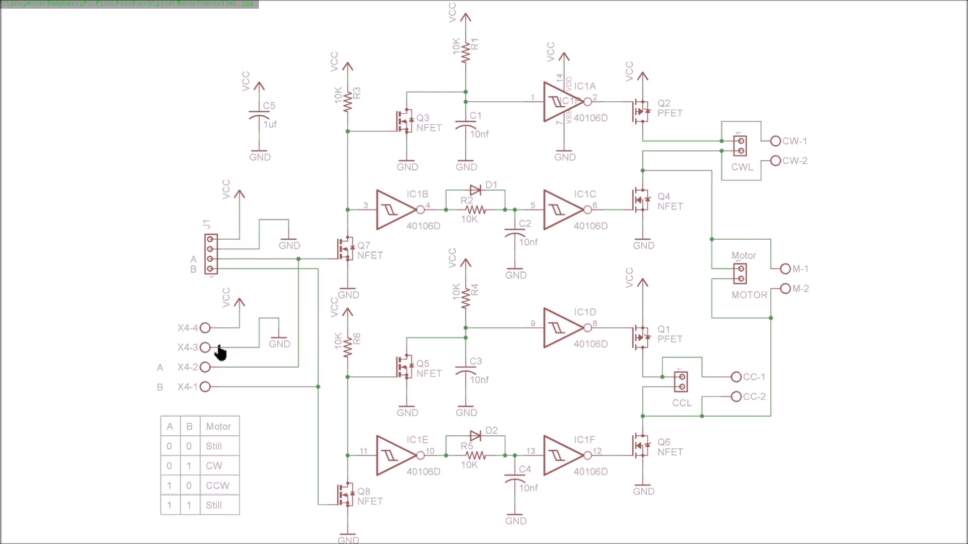
pyautogui.moveTo(241, 338)
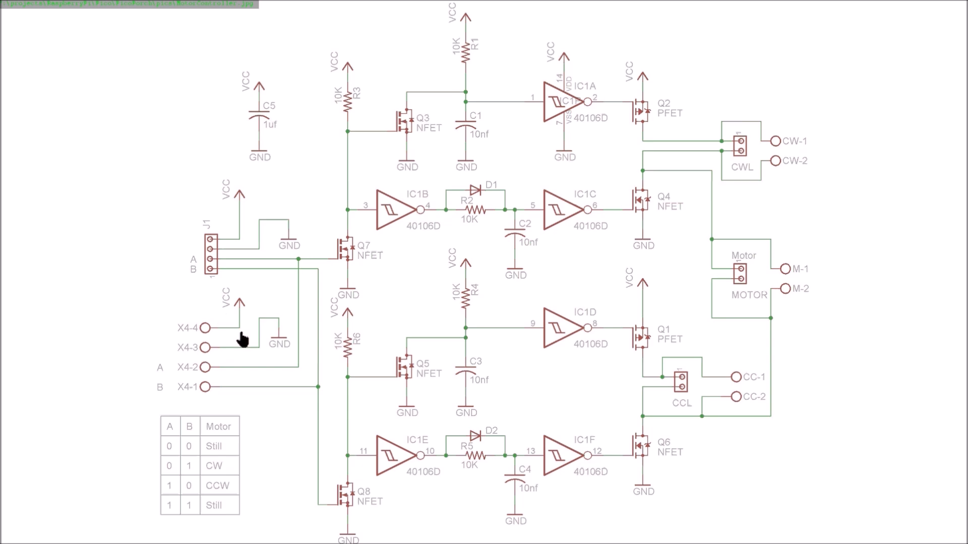
pyautogui.moveTo(179, 424)
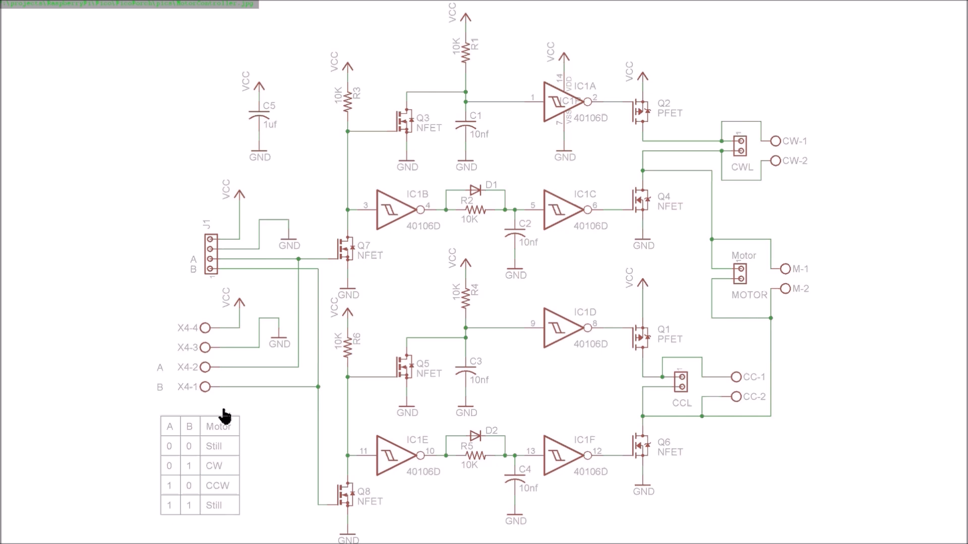
pyautogui.moveTo(177, 495)
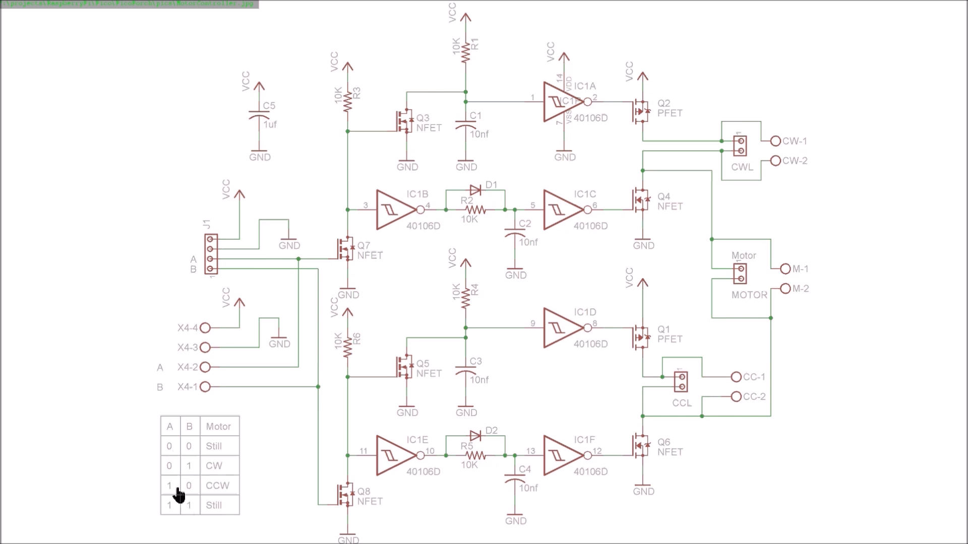
pyautogui.moveTo(199, 453)
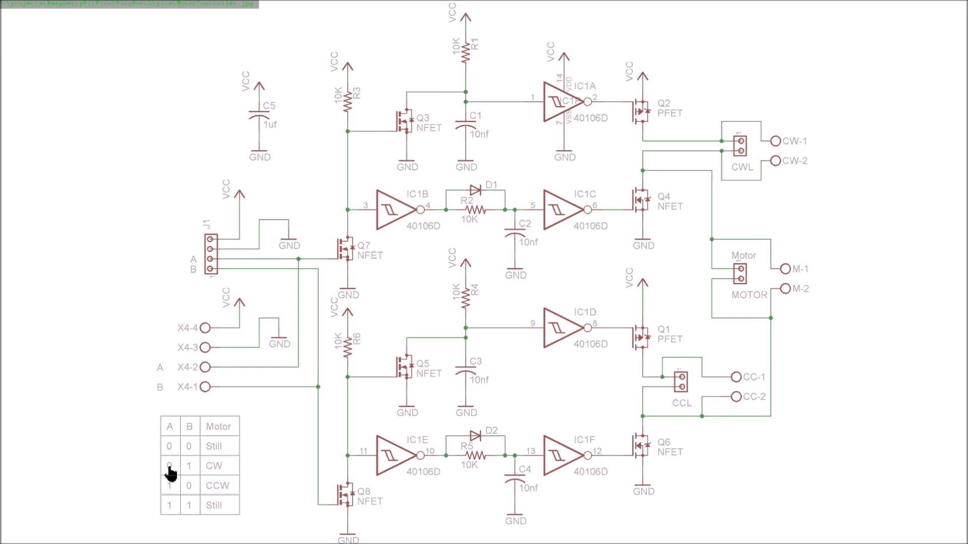
pyautogui.moveTo(222, 472)
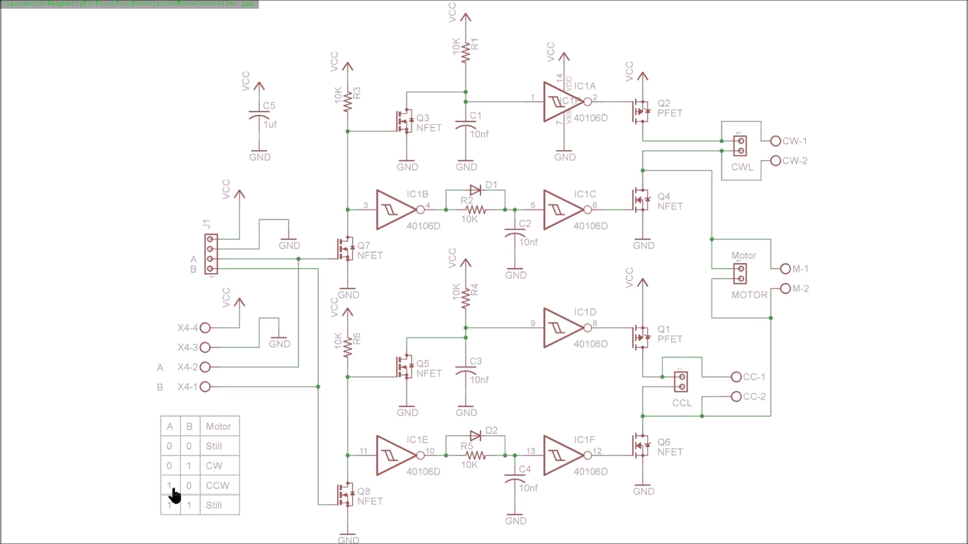
pyautogui.moveTo(209, 494)
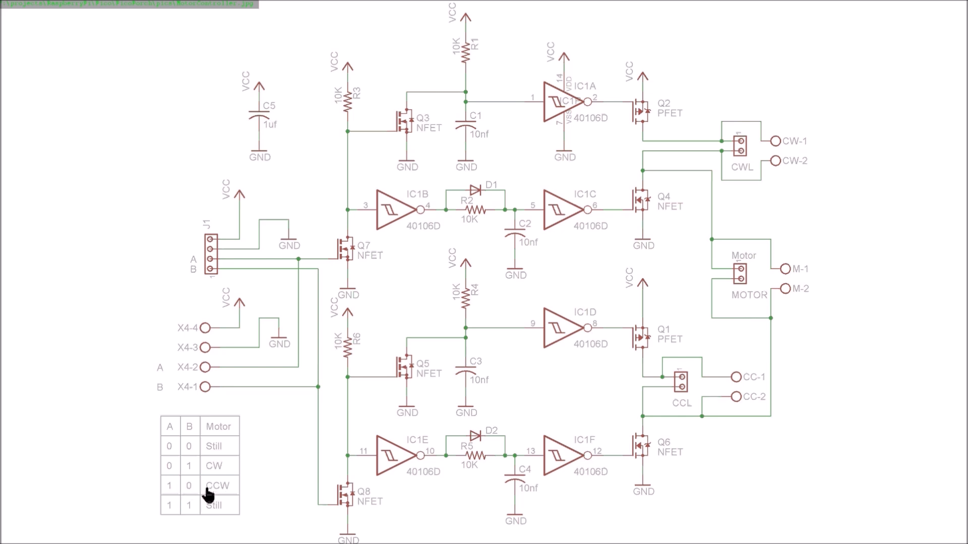
pyautogui.moveTo(140, 312)
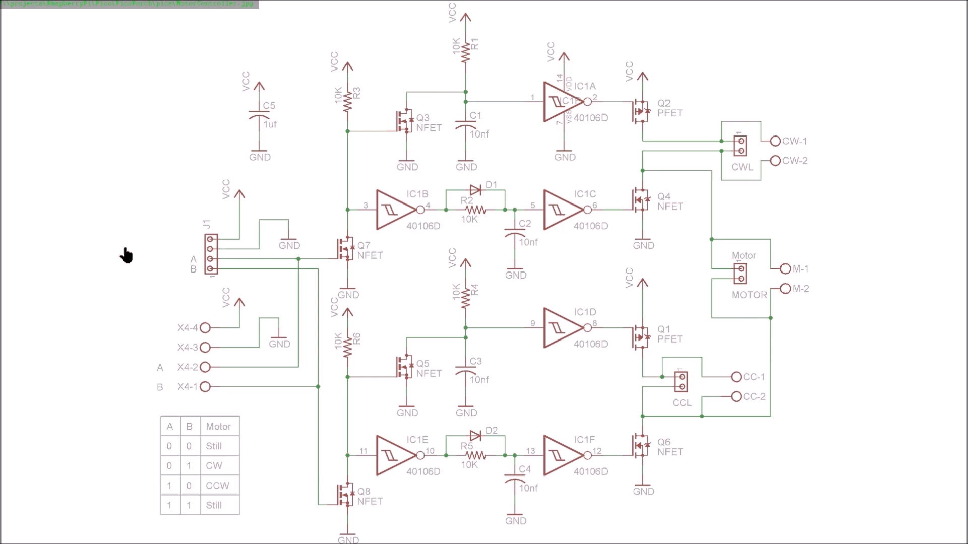
pyautogui.moveTo(563, 163)
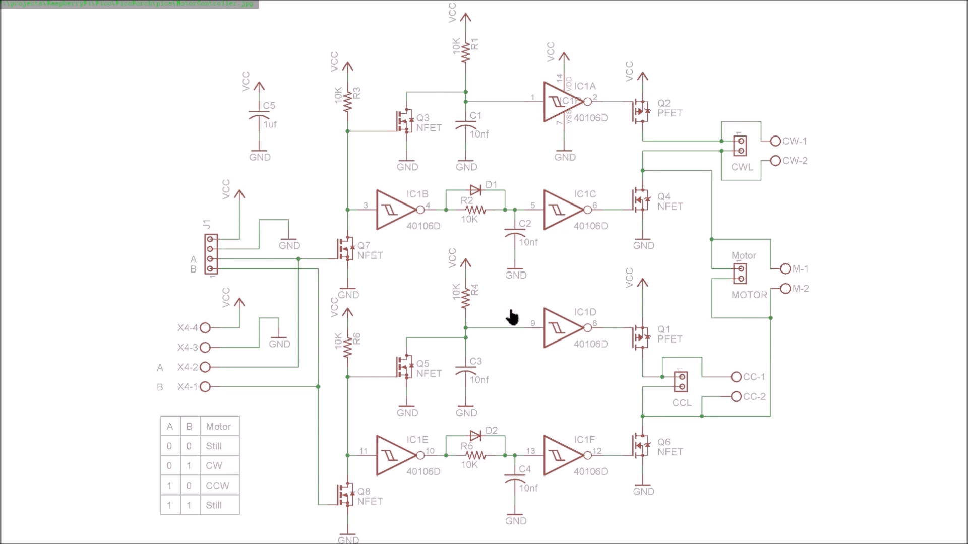
pyautogui.moveTo(597, 291)
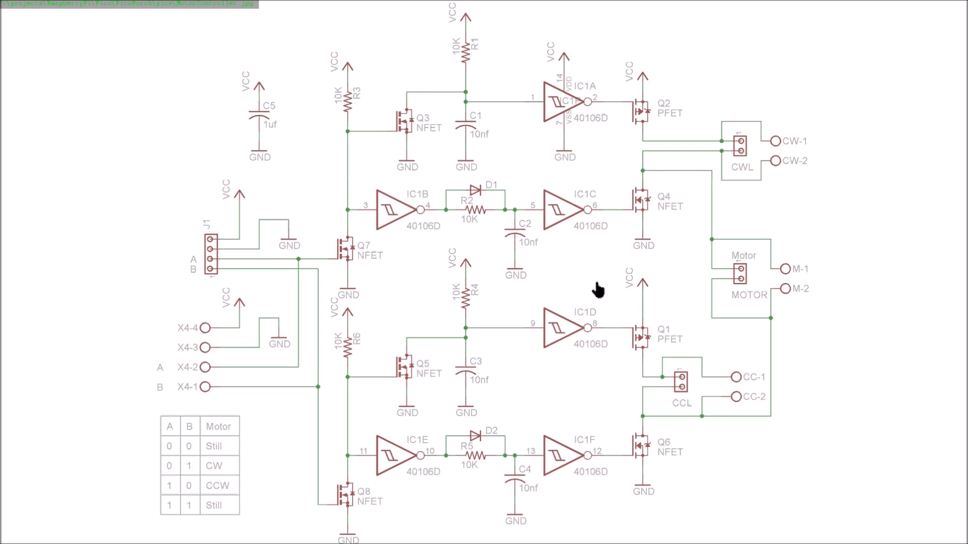
pyautogui.moveTo(337, 234)
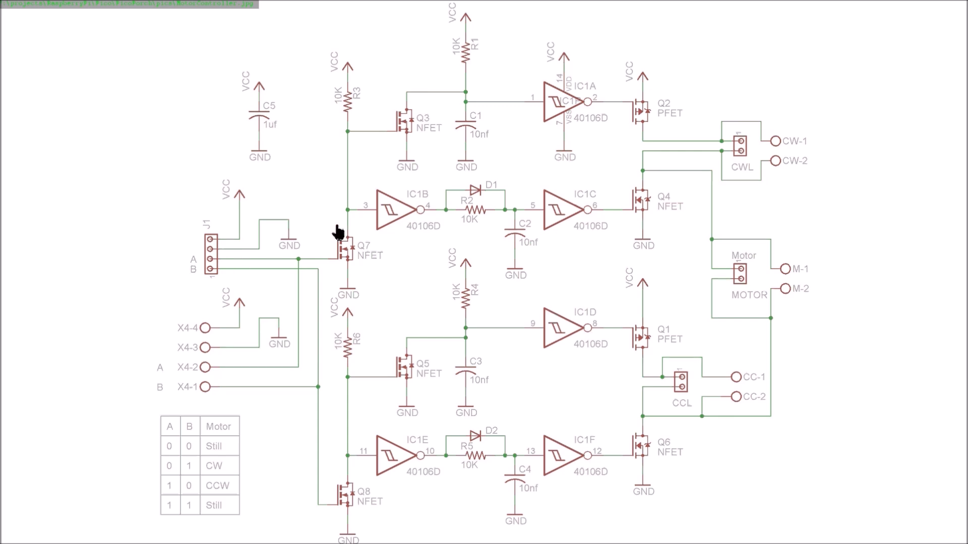
pyautogui.moveTo(271, 256)
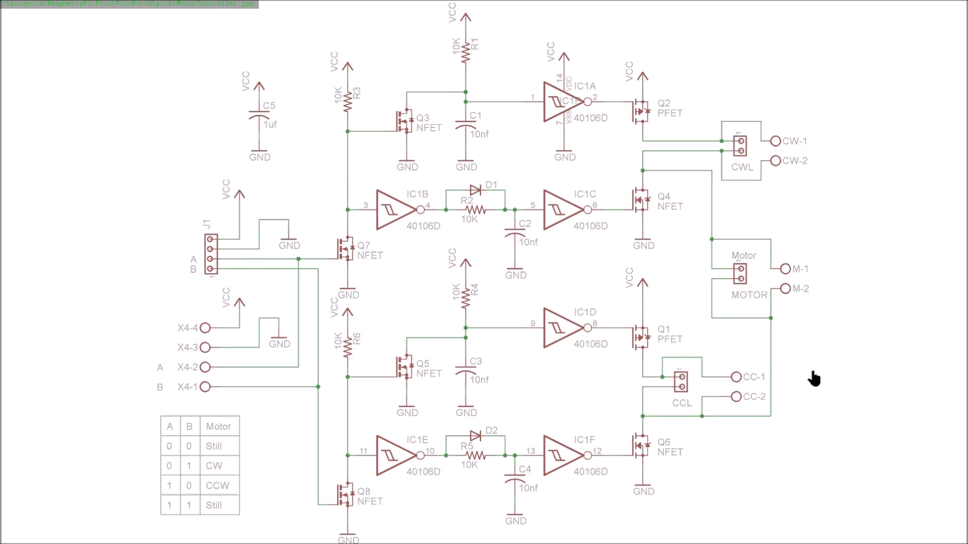
pyautogui.moveTo(675, 262)
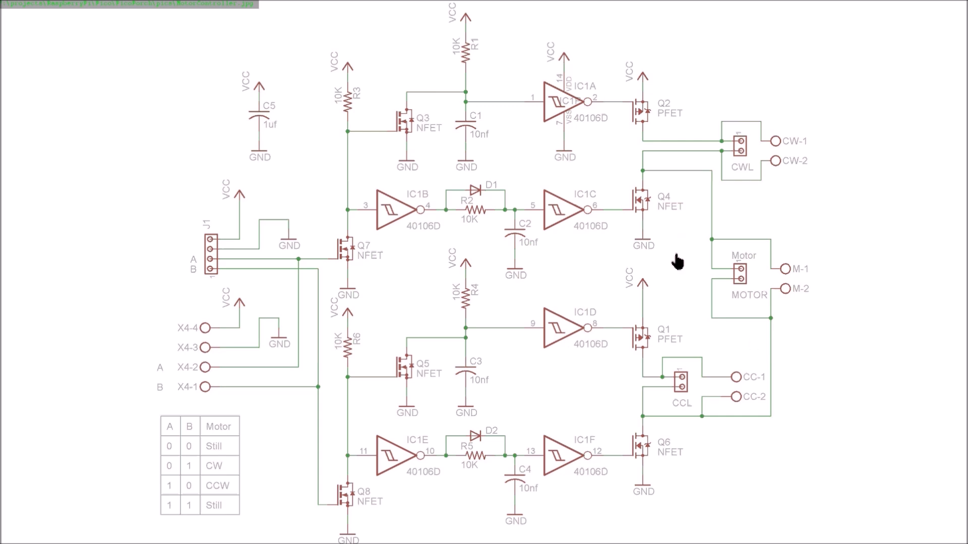
pyautogui.moveTo(671, 125)
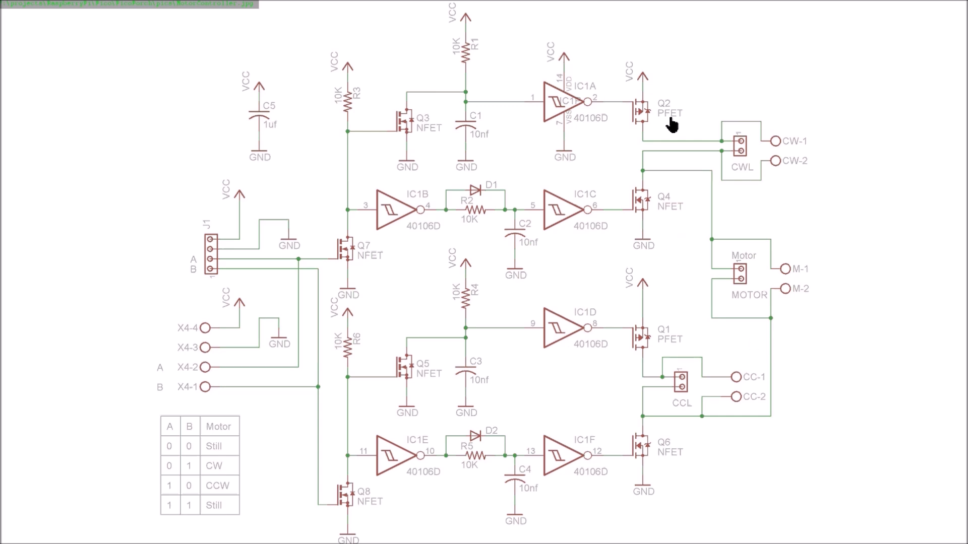
pyautogui.moveTo(694, 330)
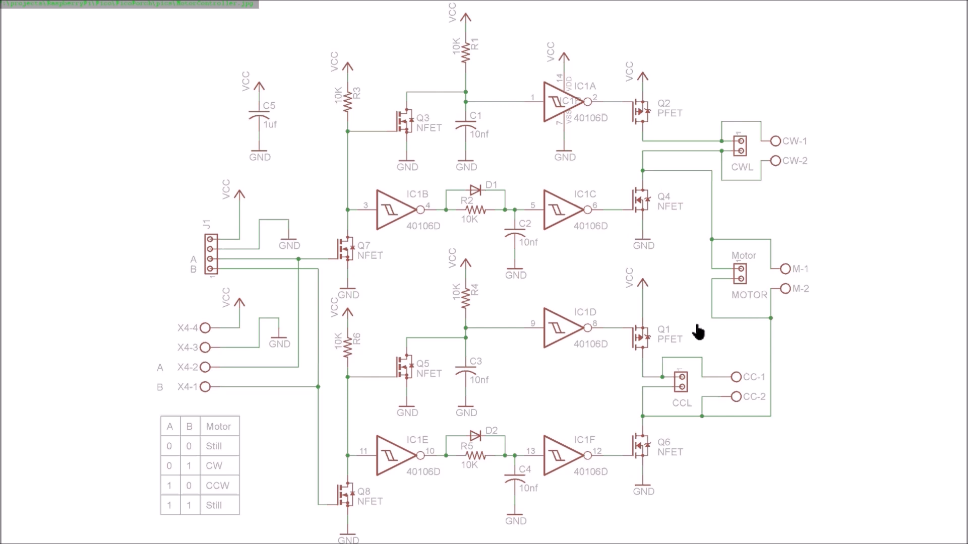
pyautogui.moveTo(764, 167)
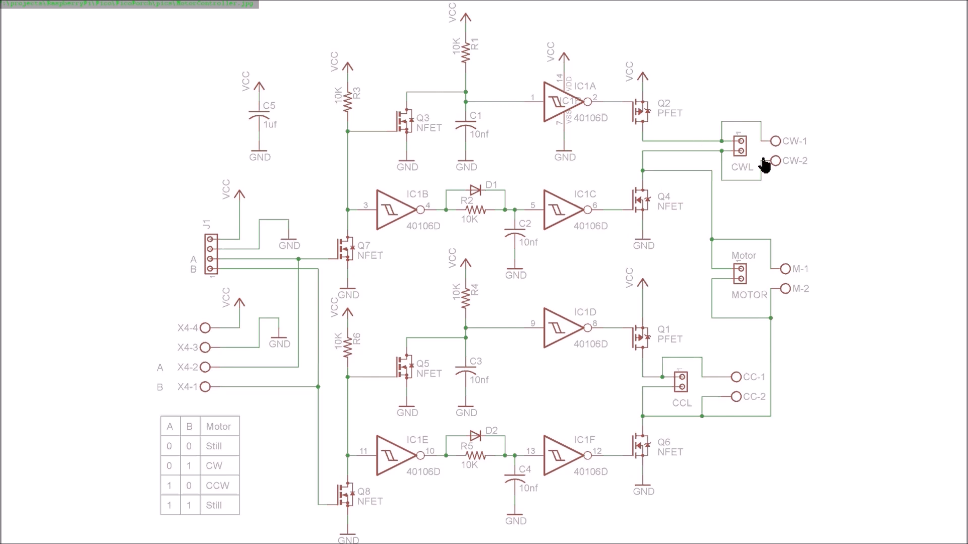
pyautogui.moveTo(583, 382)
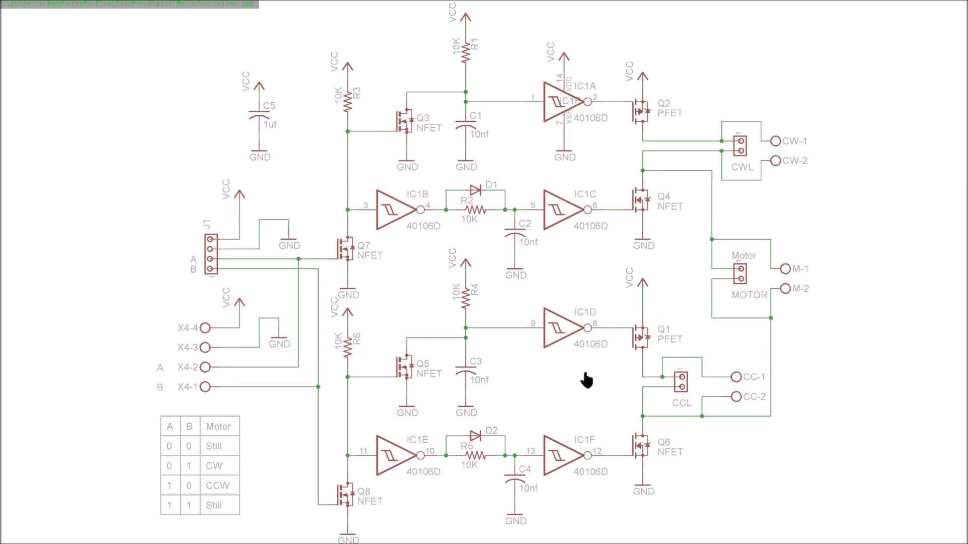